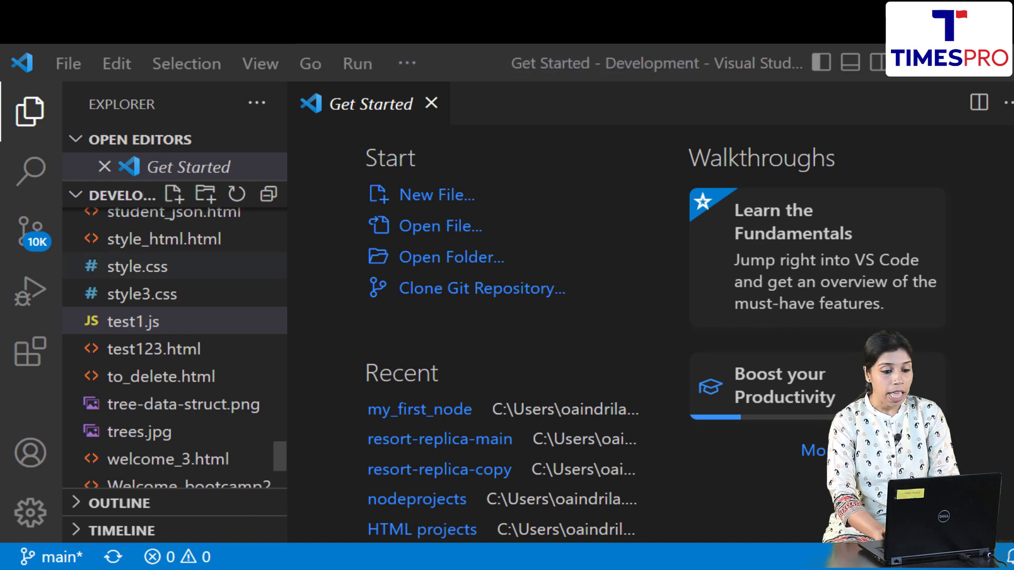
{"action": "mouse_move", "coordinate": [435, 195]}
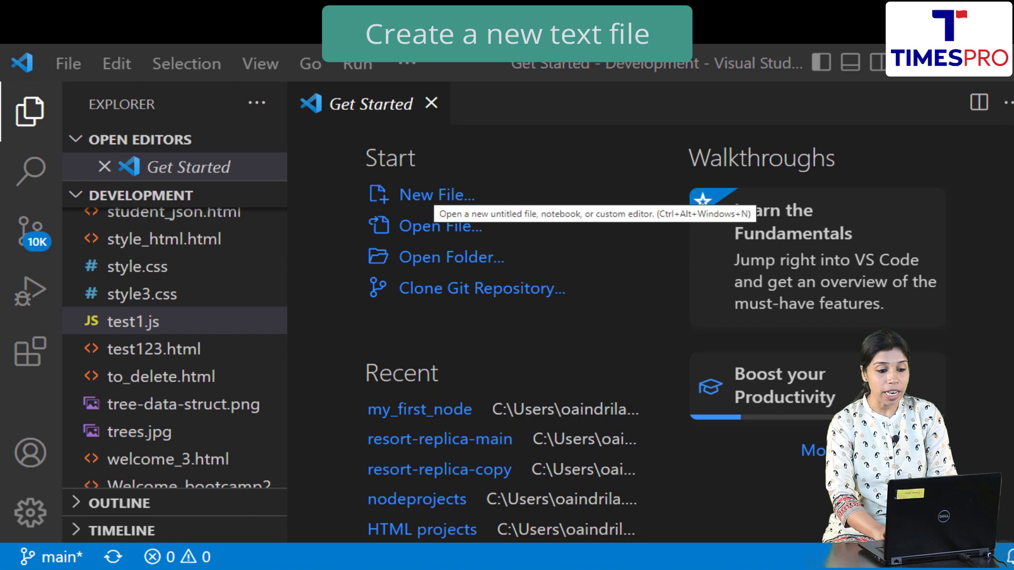
Create a new empty text file and set its language to HTML
{"action": "left_click", "coordinate": [425, 195]}
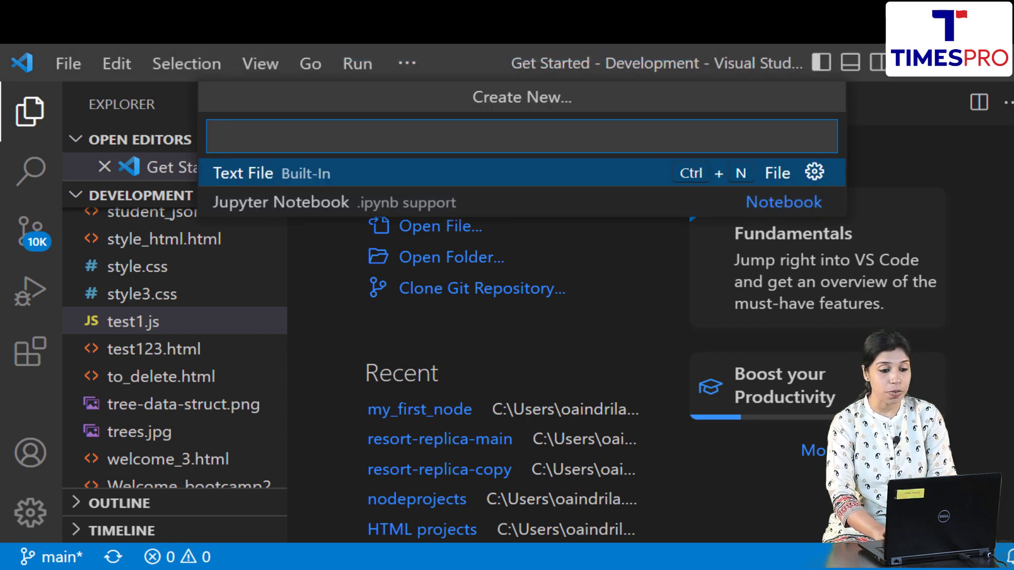
{"action": "left_click", "coordinate": [243, 173]}
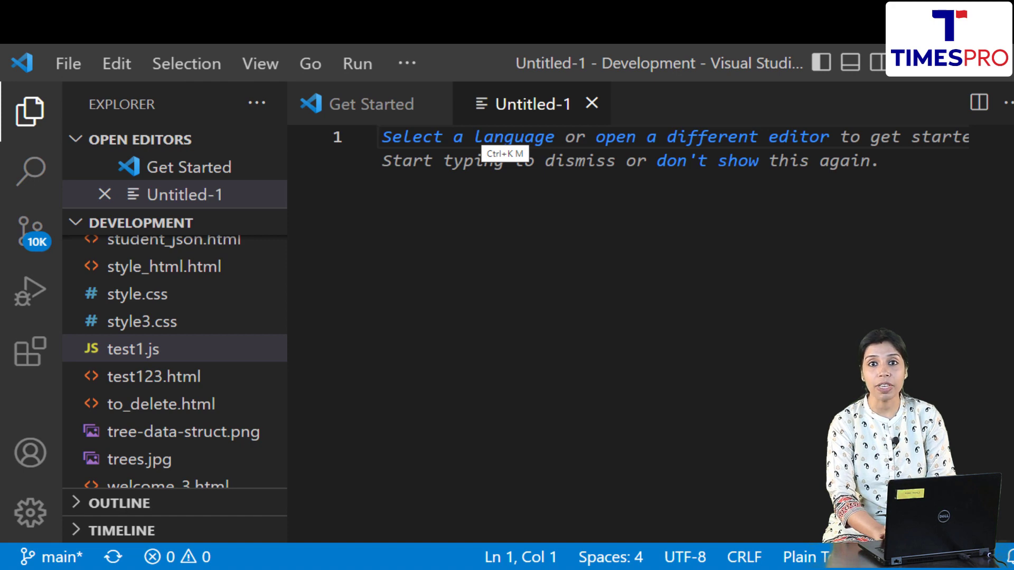
{"action": "type", "text": "html"}
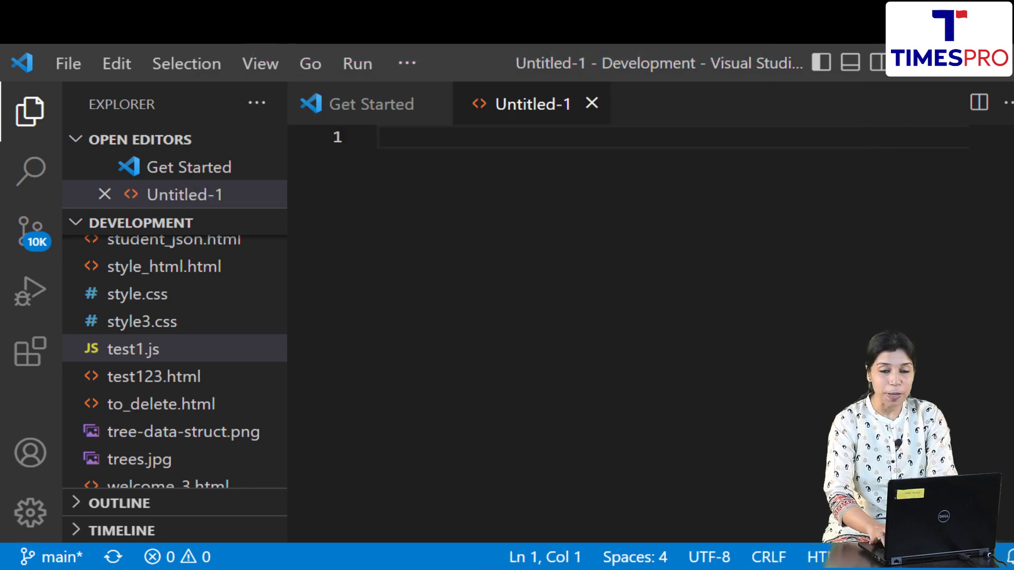
Write opening and closing <html> tags in the new file
{"action": "type", "text": "<"}
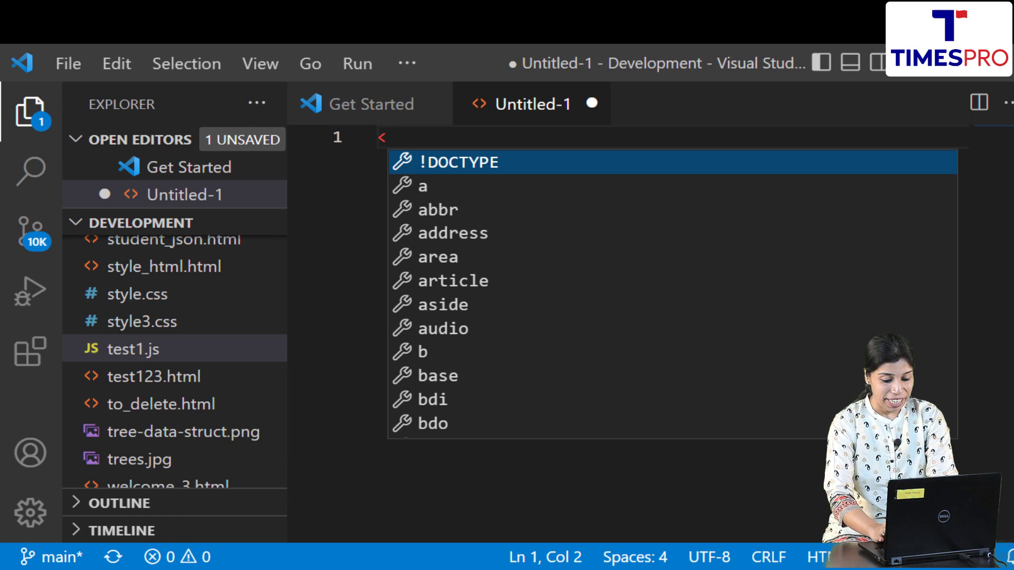
{"action": "type", "text": "html>"}
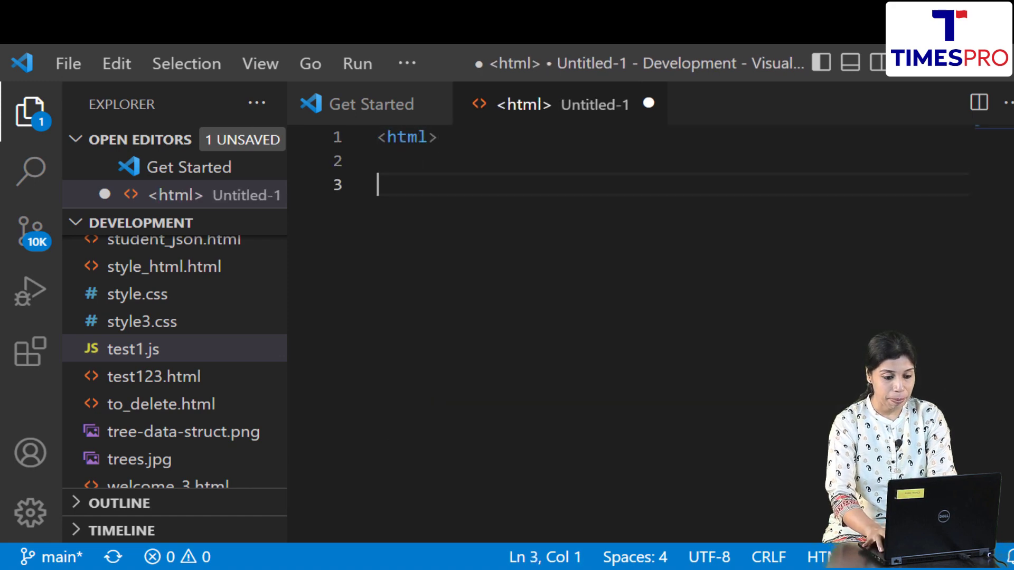
{"action": "type", "text": "</"}
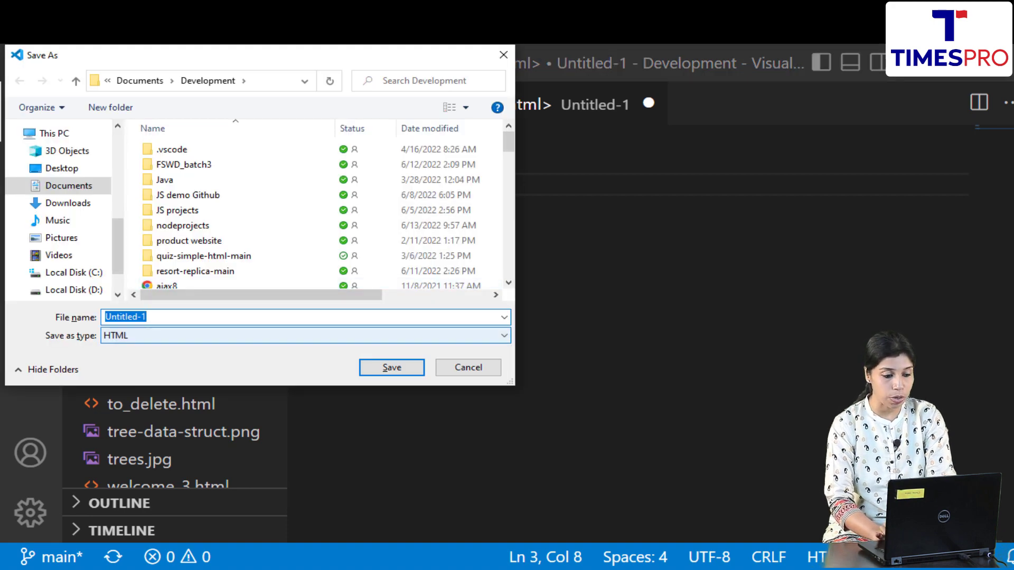
Save the file as inline-css.html in the Development folder
{"action": "type", "text": "inli"}
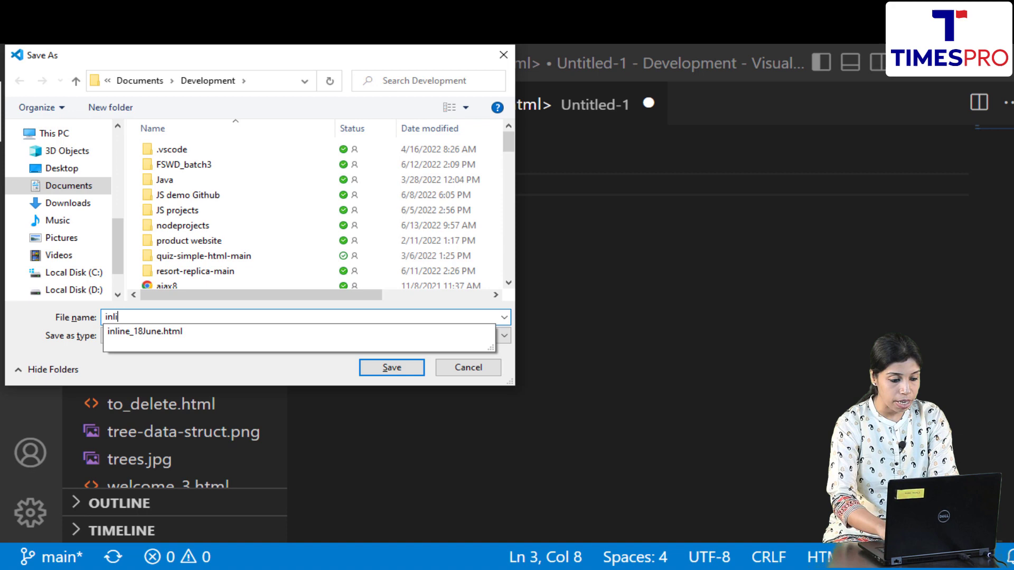
{"action": "type", "text": "ne-c"}
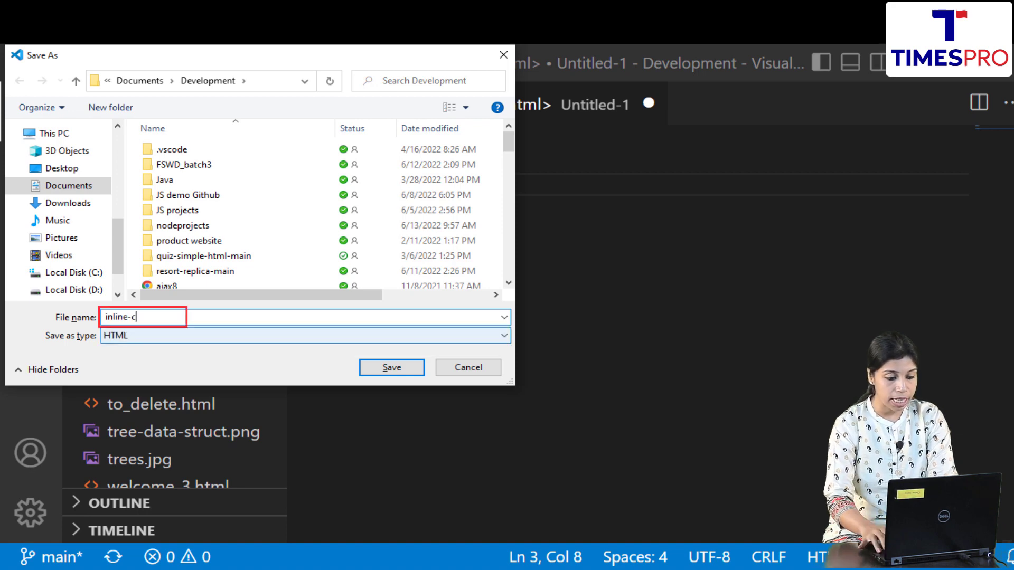
{"action": "left_click", "coordinate": [391, 368]}
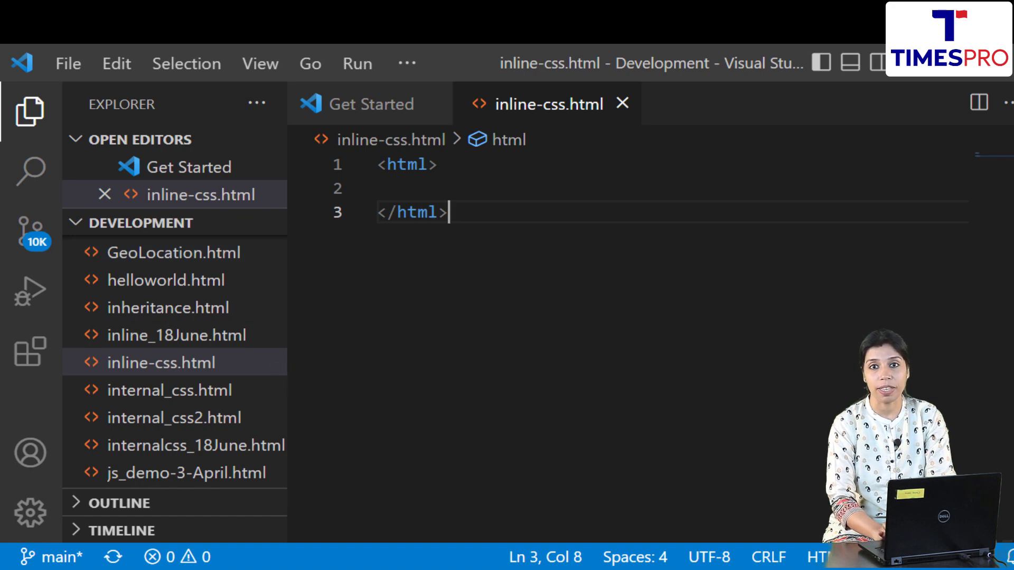
Add a <body> containing 'Welcome to CSS!' inside the html tags and save
{"action": "left_click", "coordinate": [437, 164]}
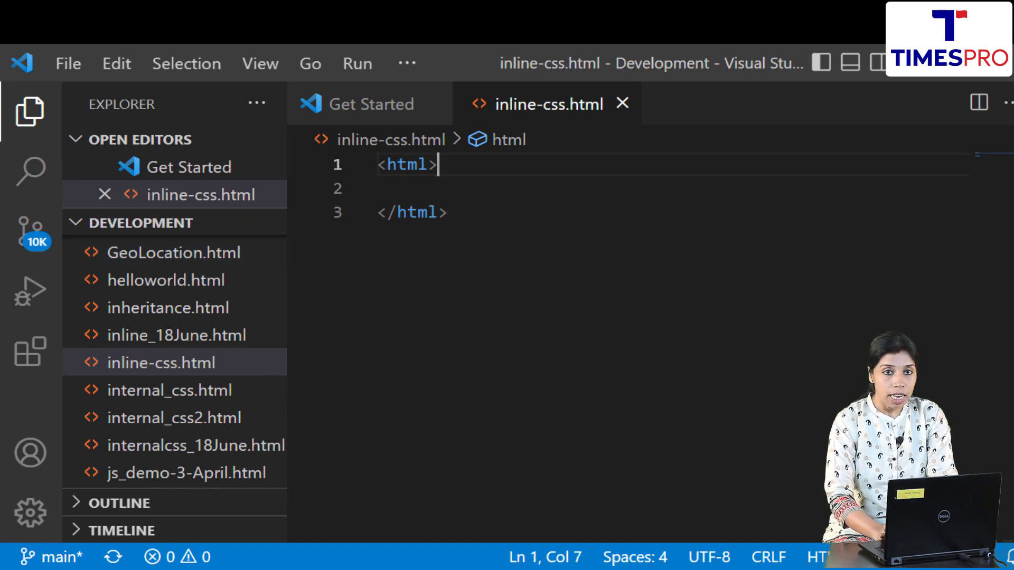
{"action": "type", "text": "<body>"}
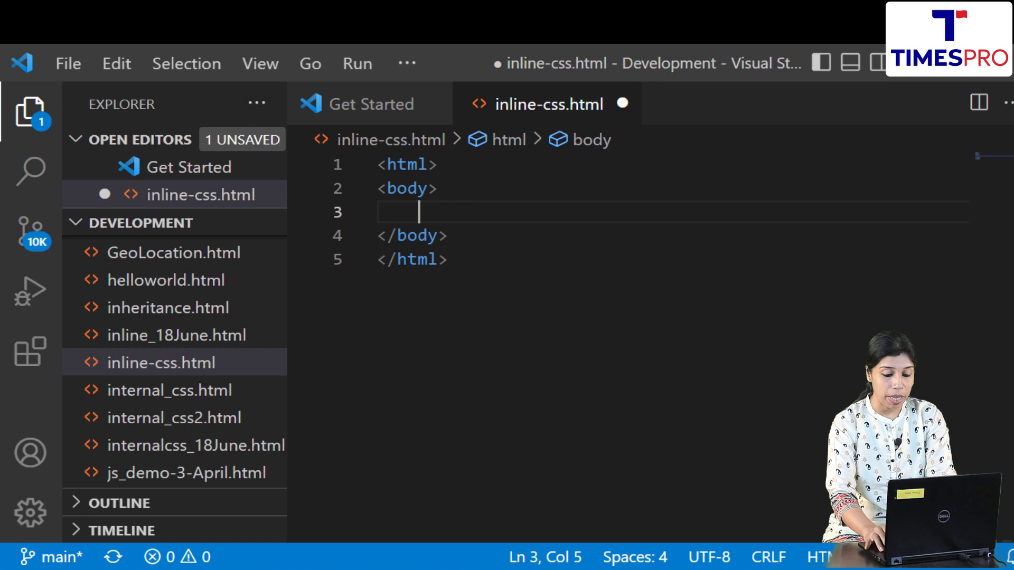
{"action": "type", "text": "Welcome"}
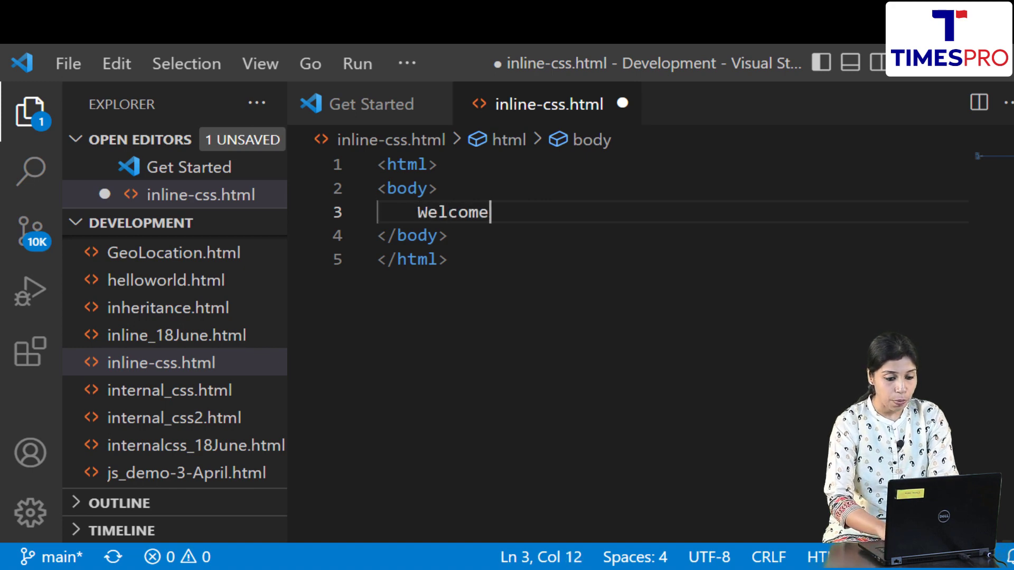
{"action": "type", "text": "to CS"}
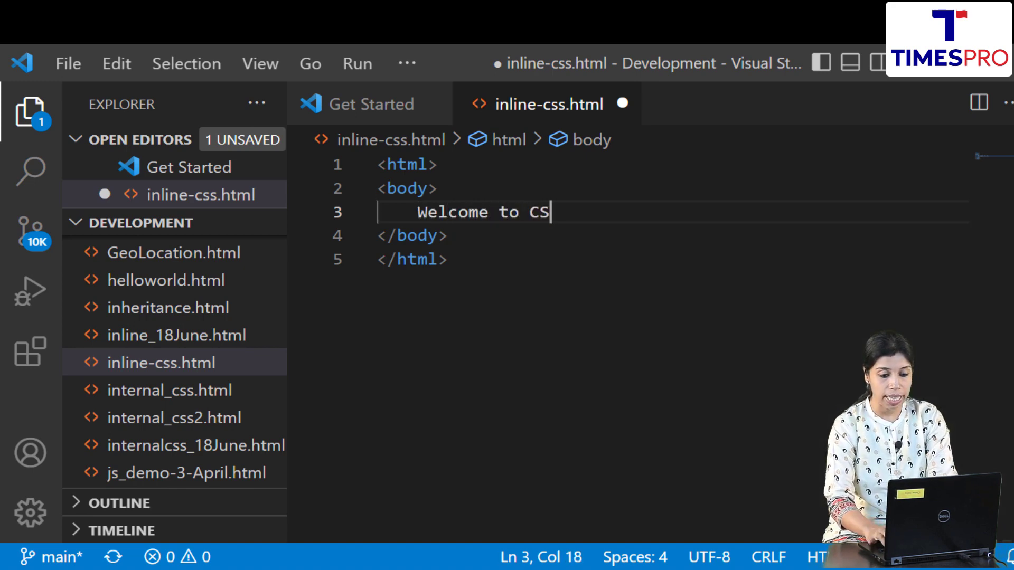
{"action": "type", "text": "S!"}
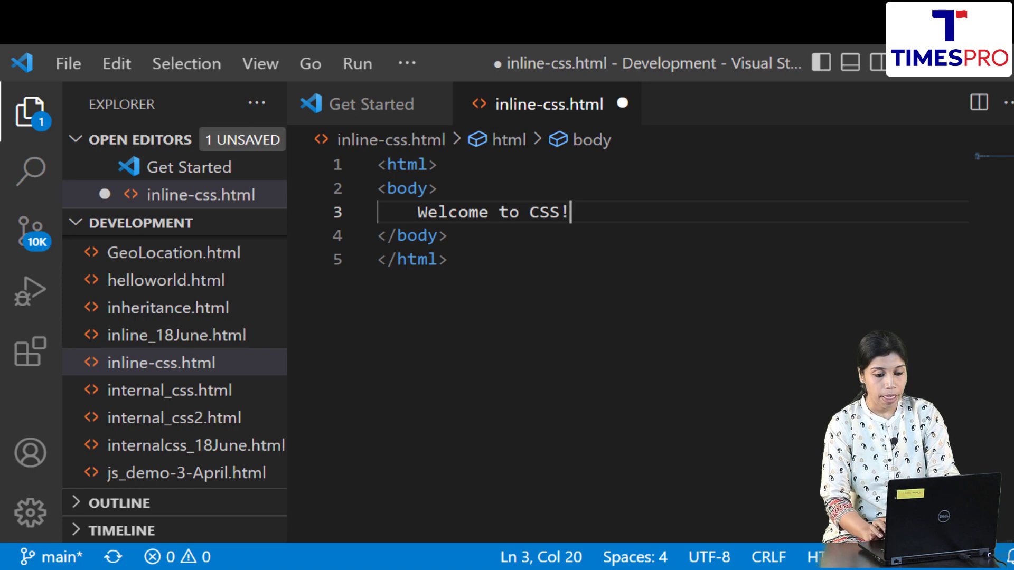
{"action": "key", "text": "ctrl+s"}
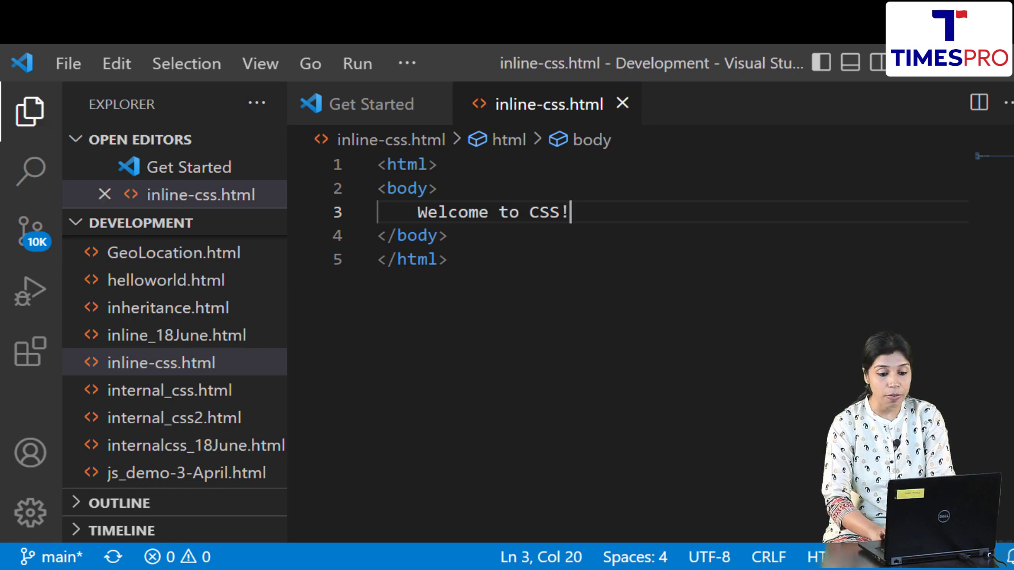
Launch inline-css.html with Live Server and view the plain 'Welcome to CSS!' page in Edge
{"action": "right_click", "coordinate": [492, 212]}
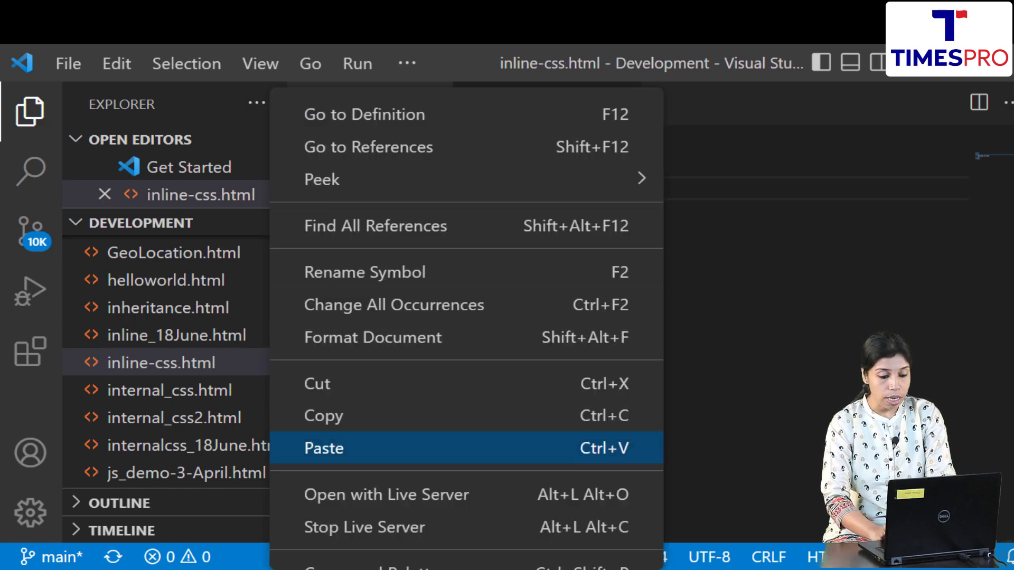
{"action": "mouse_move", "coordinate": [385, 495]}
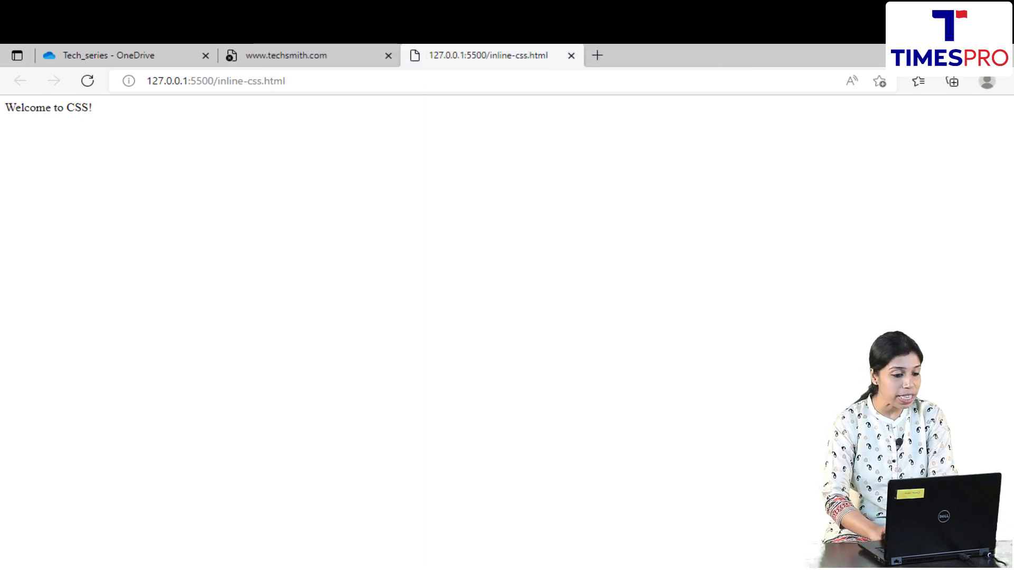
{"action": "left_click", "coordinate": [216, 81]}
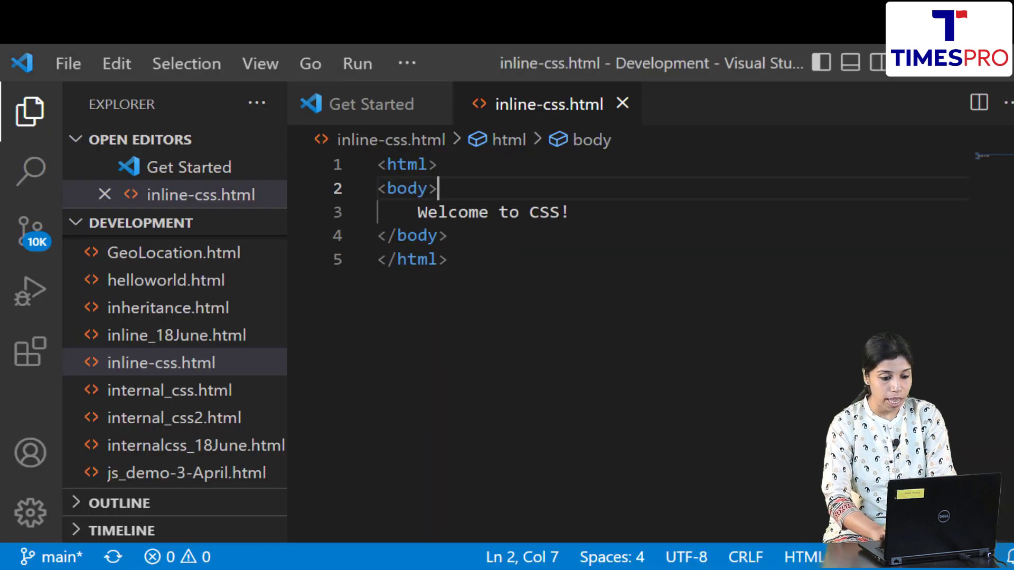
Start an inline style on <body> with text-align: center
{"action": "type", "text": "s"}
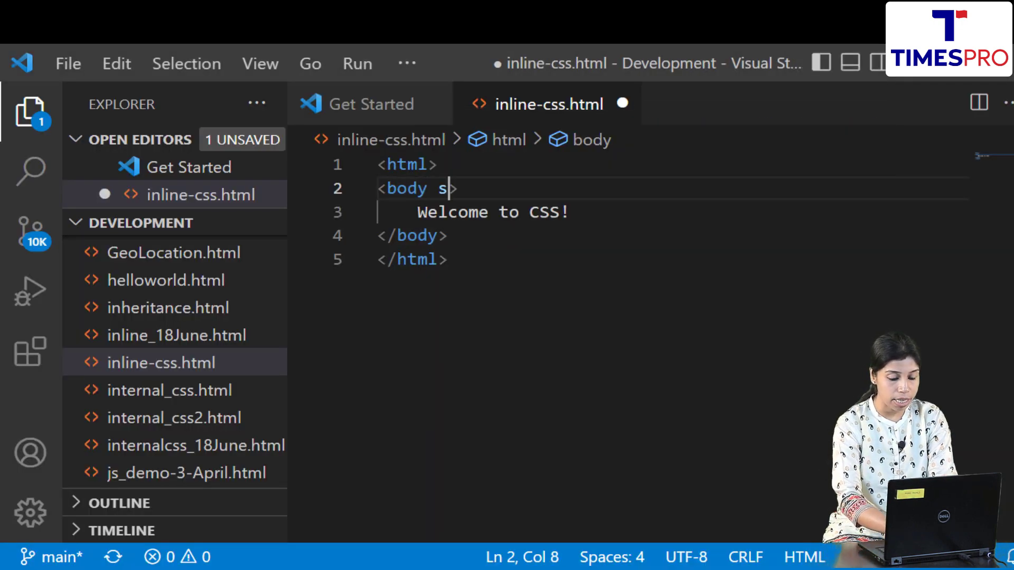
{"action": "type", "text": "tyle=\""}
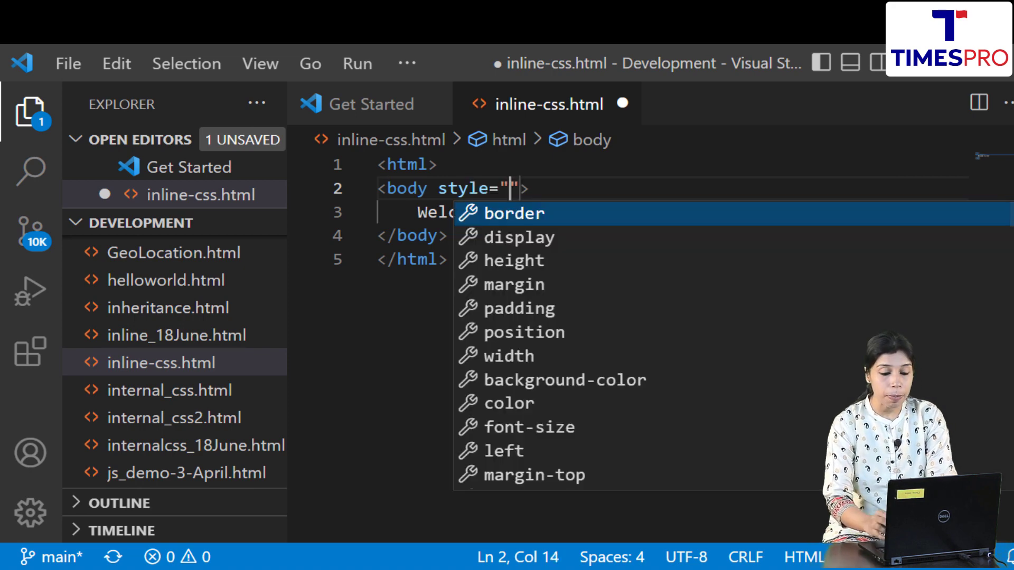
{"action": "type", "text": "text-align: ;"}
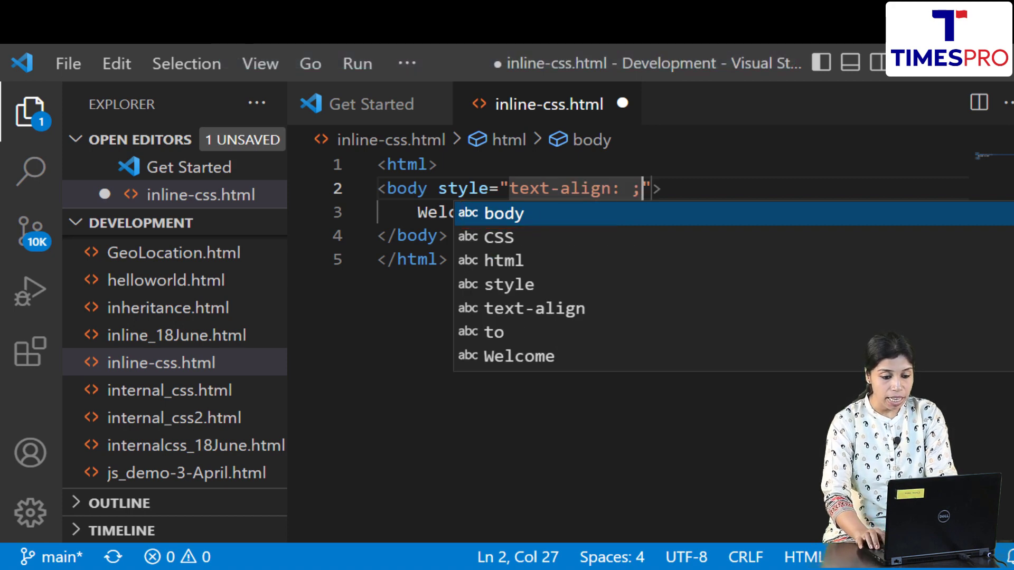
{"action": "type", "text": "c"}
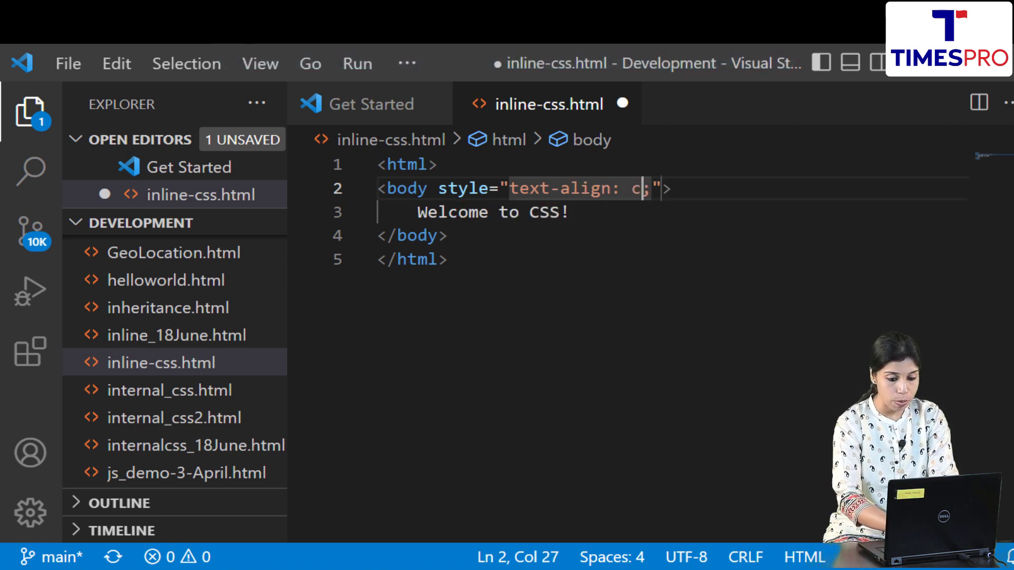
{"action": "type", "text": "enter"}
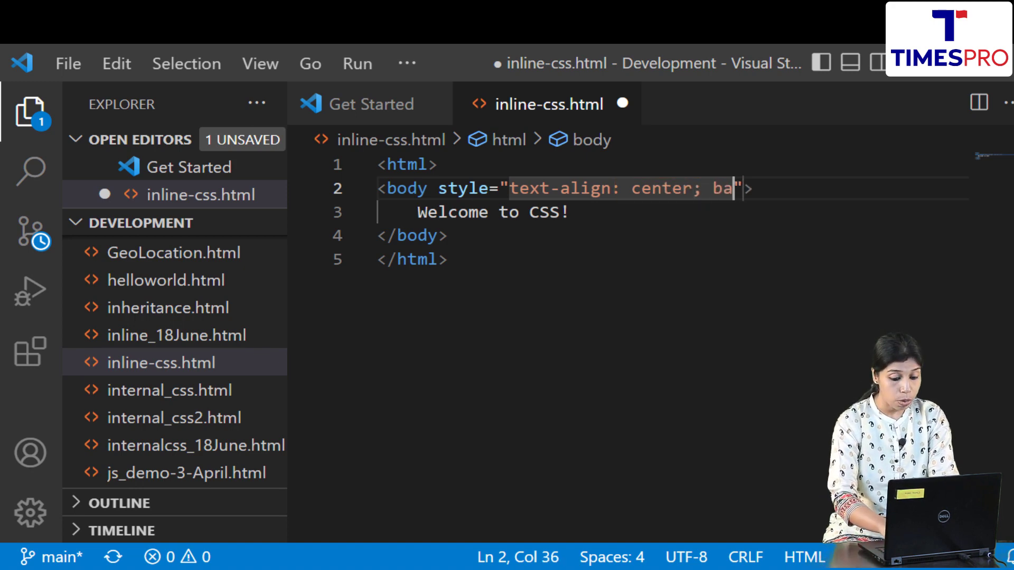
Add background-color: aqua to the body style and save the file
{"action": "type", "text": "ck"}
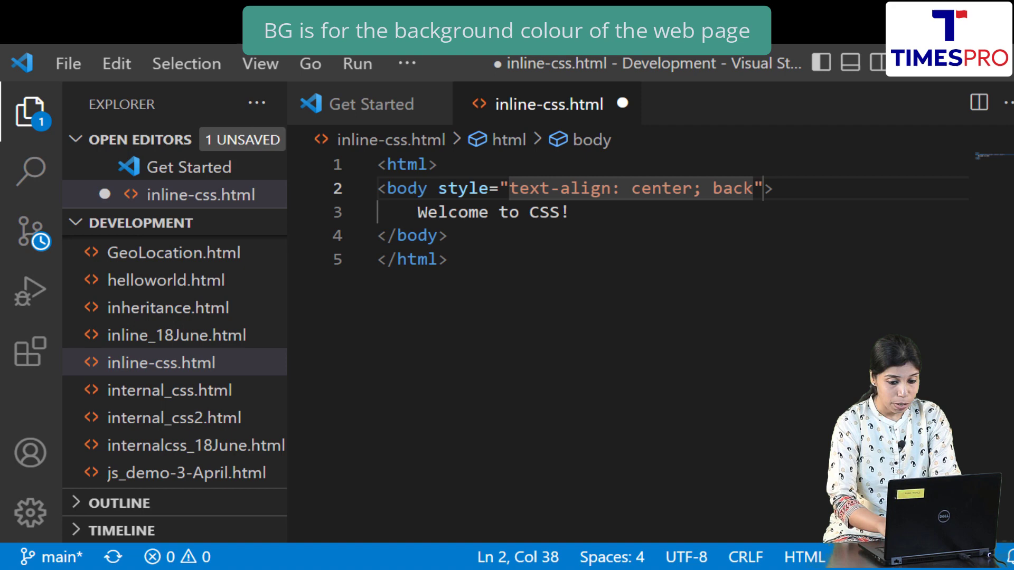
{"action": "key", "text": "Backspace"}
{"action": "type", "text": "g"}
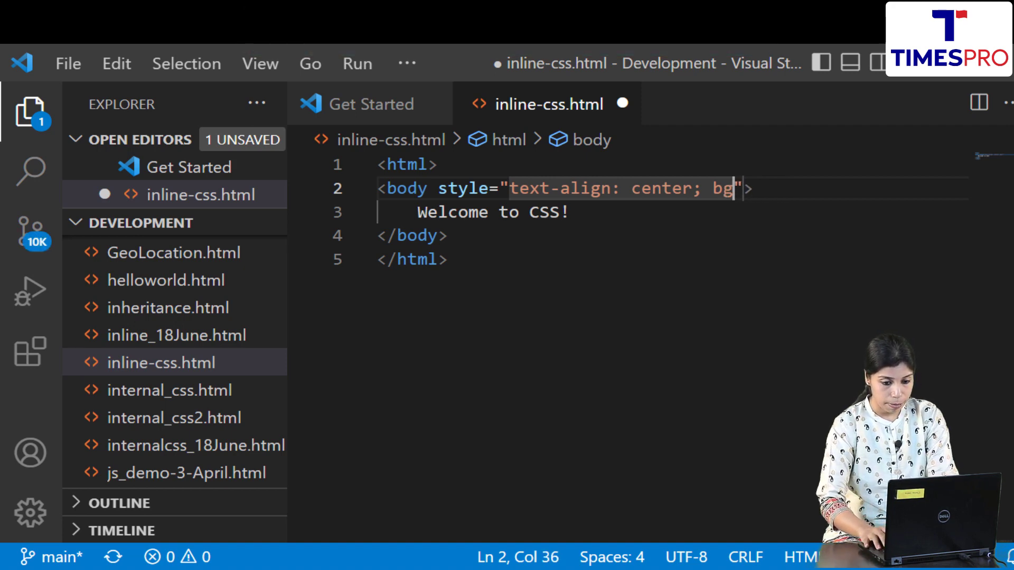
{"action": "key", "text": "Backspace"}
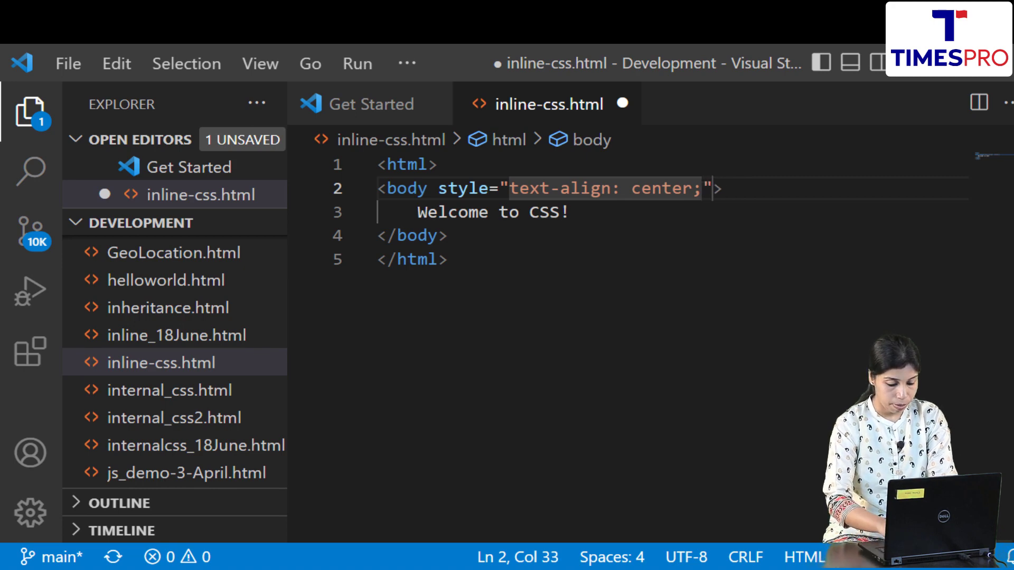
{"action": "type", "text": "background-c"}
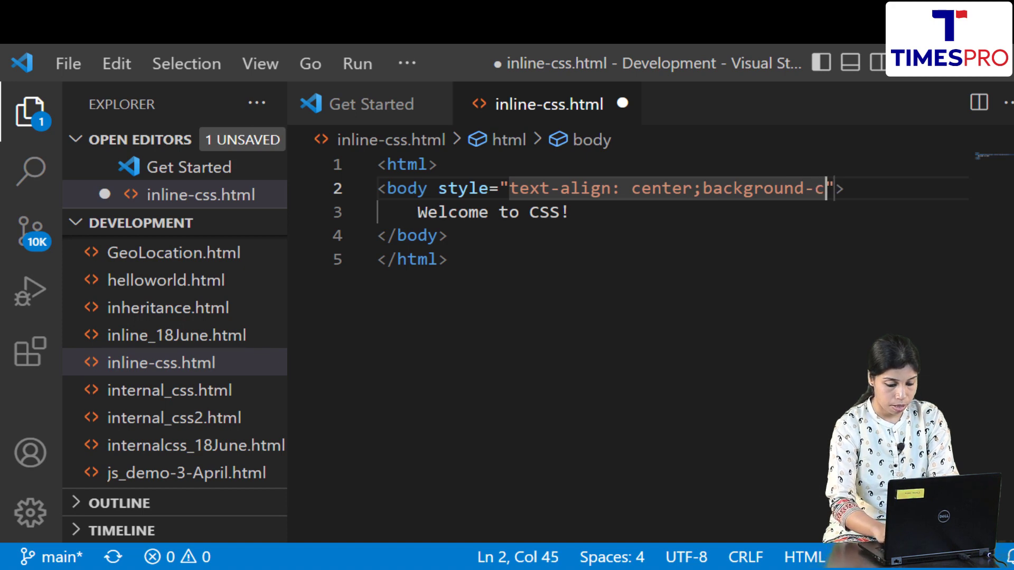
{"action": "type", "text": "olor:aqua;"}
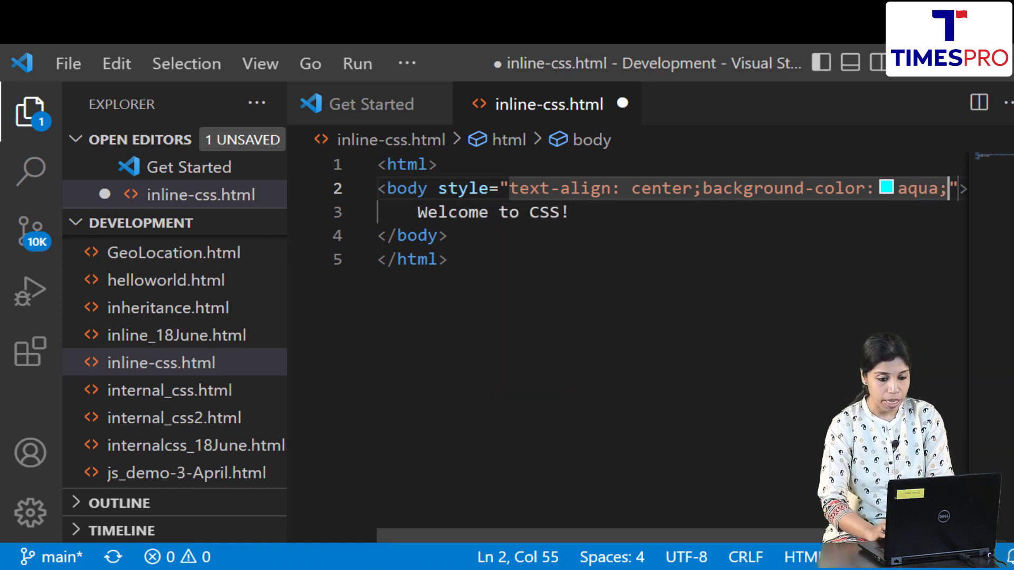
{"action": "key", "text": "ctrl+s"}
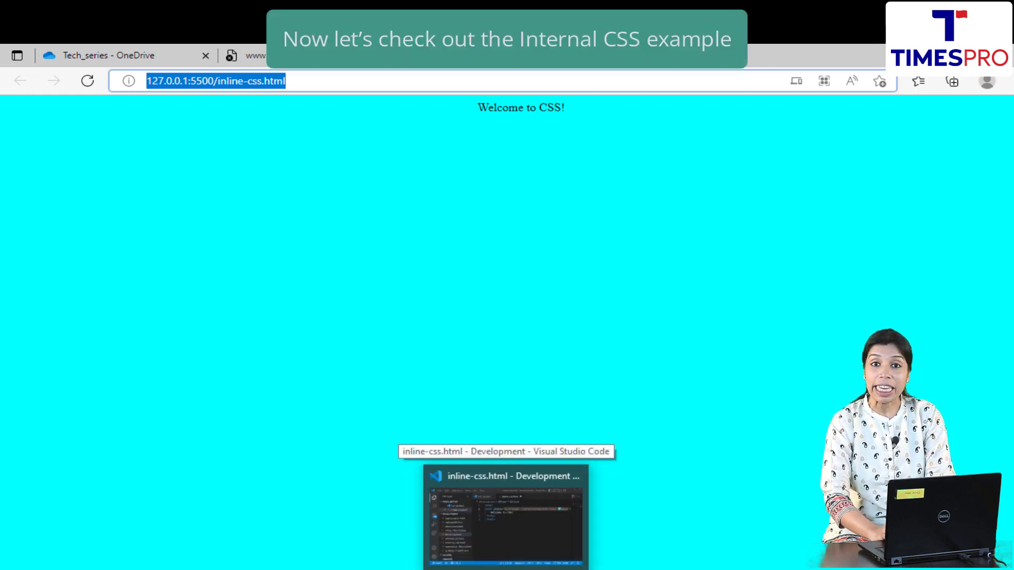
Return from the aqua Edge page to the code editor via the taskbar
{"action": "left_click", "coordinate": [507, 518]}
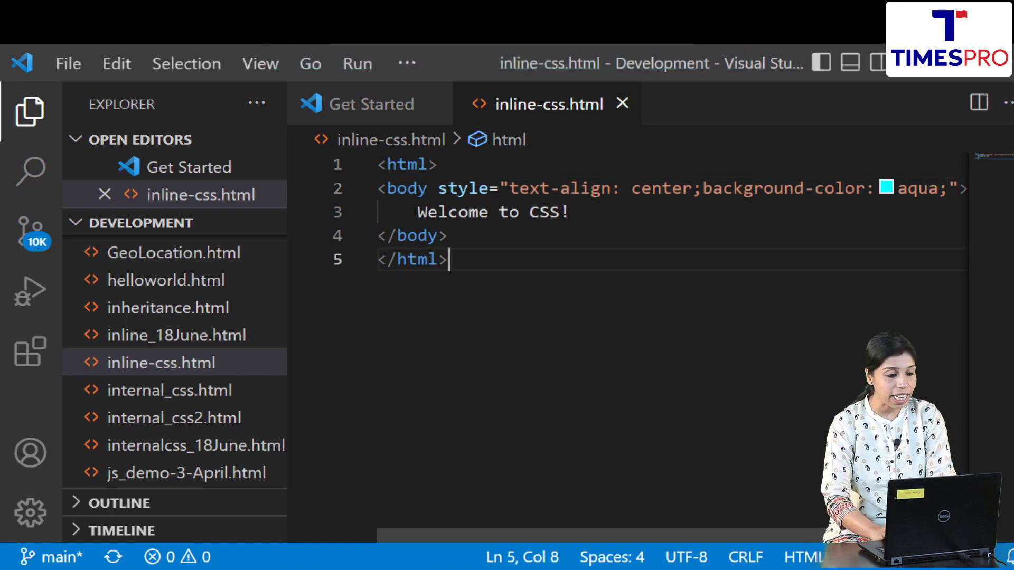
Create another new plain text file from the File menu
{"action": "left_click", "coordinate": [67, 64]}
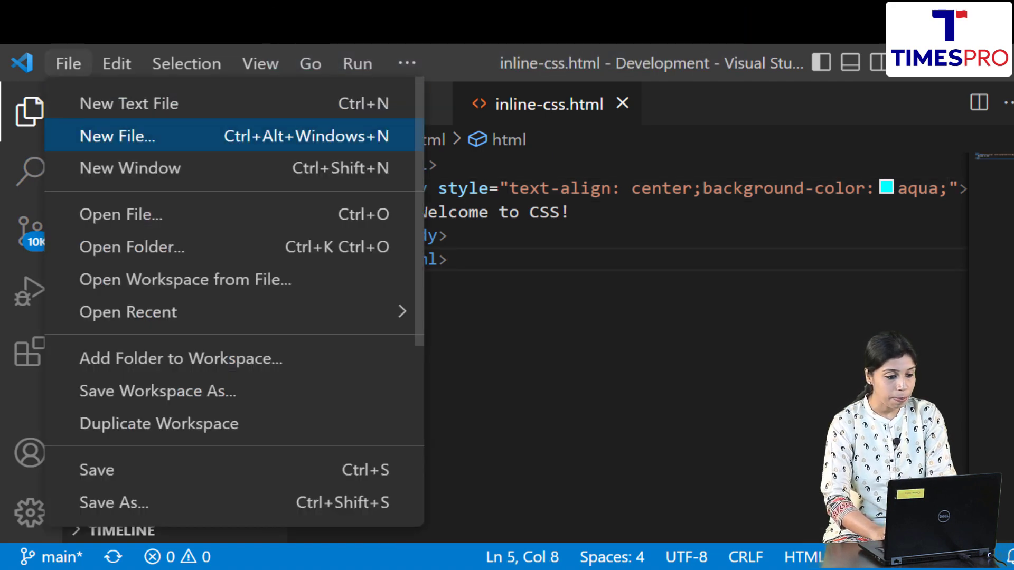
{"action": "left_click", "coordinate": [117, 135]}
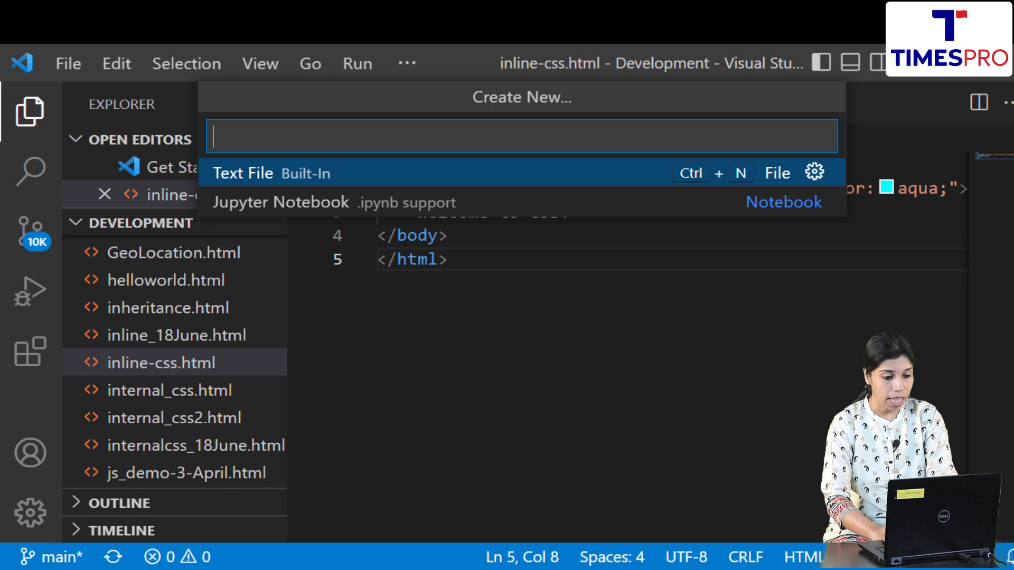
{"action": "left_click", "coordinate": [243, 173]}
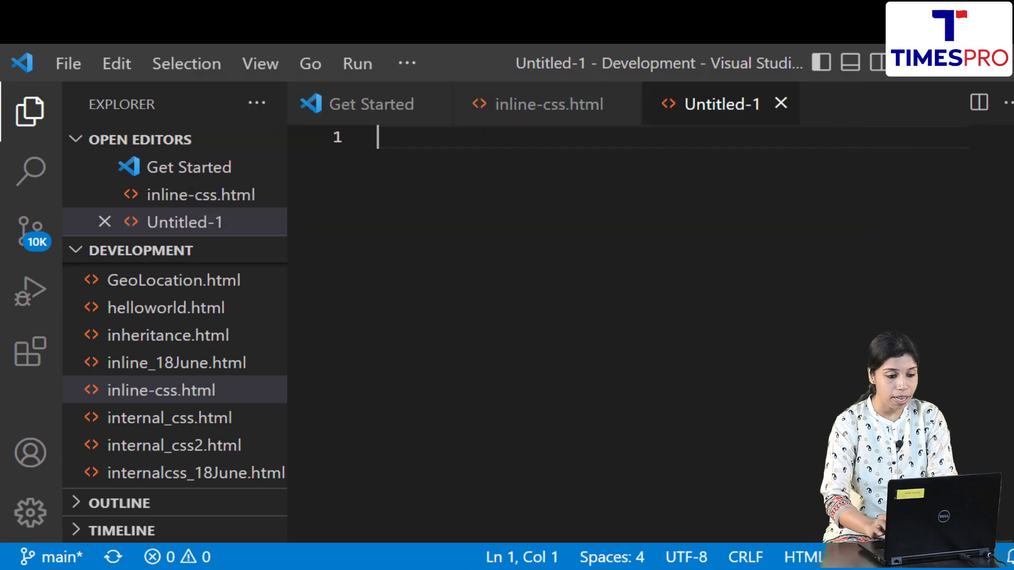
Write <html> and </html> tags and place the cursor on the line between them
{"action": "type", "text": "<html>"}
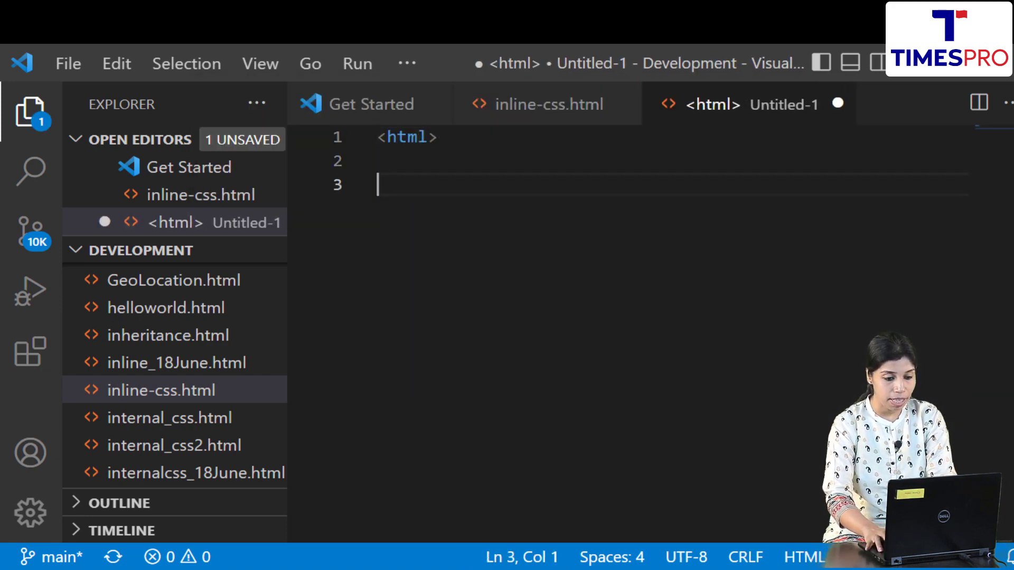
{"action": "type", "text": "<ht"}
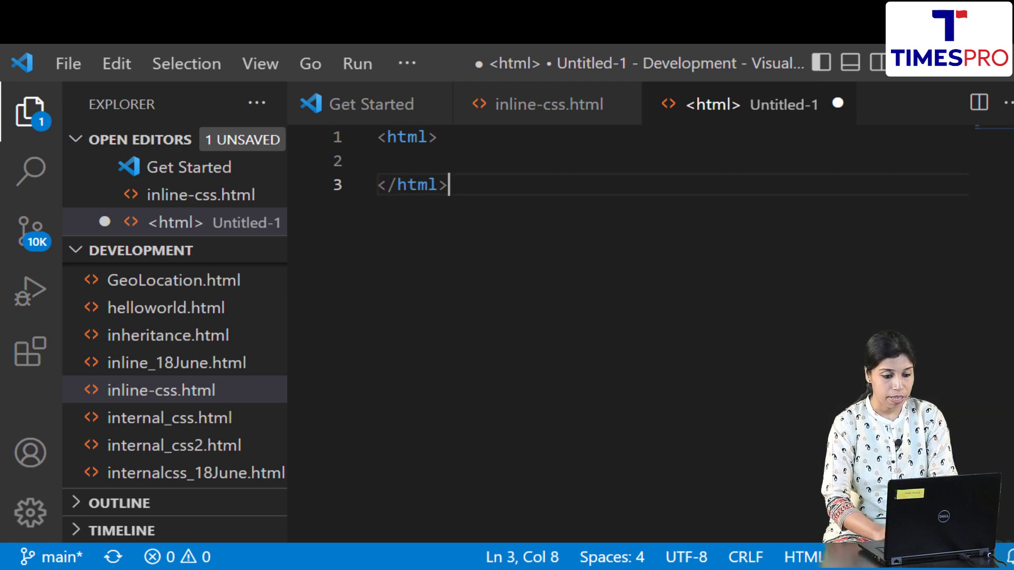
{"action": "left_click", "coordinate": [388, 160]}
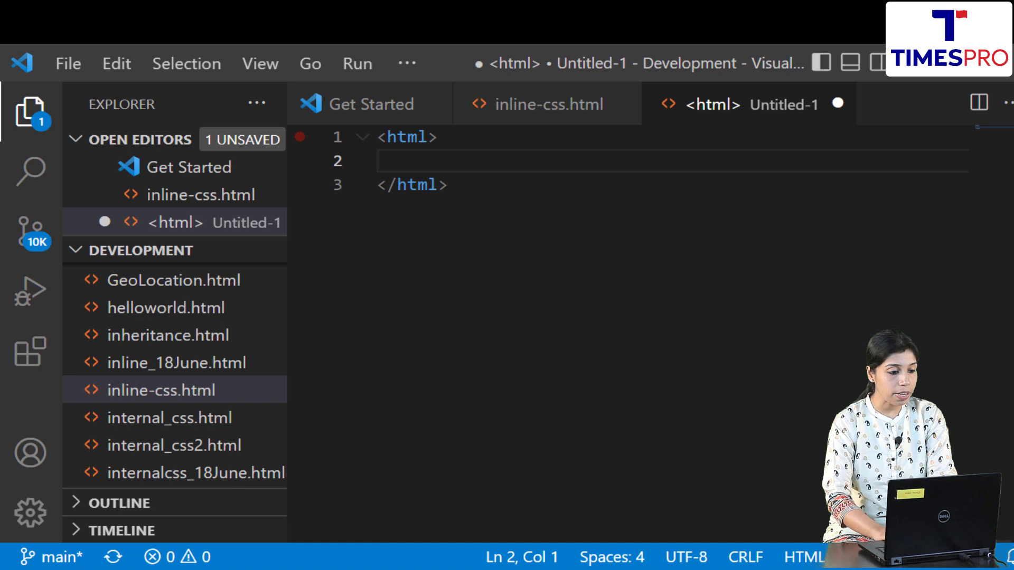
{"action": "left_click", "coordinate": [67, 63]}
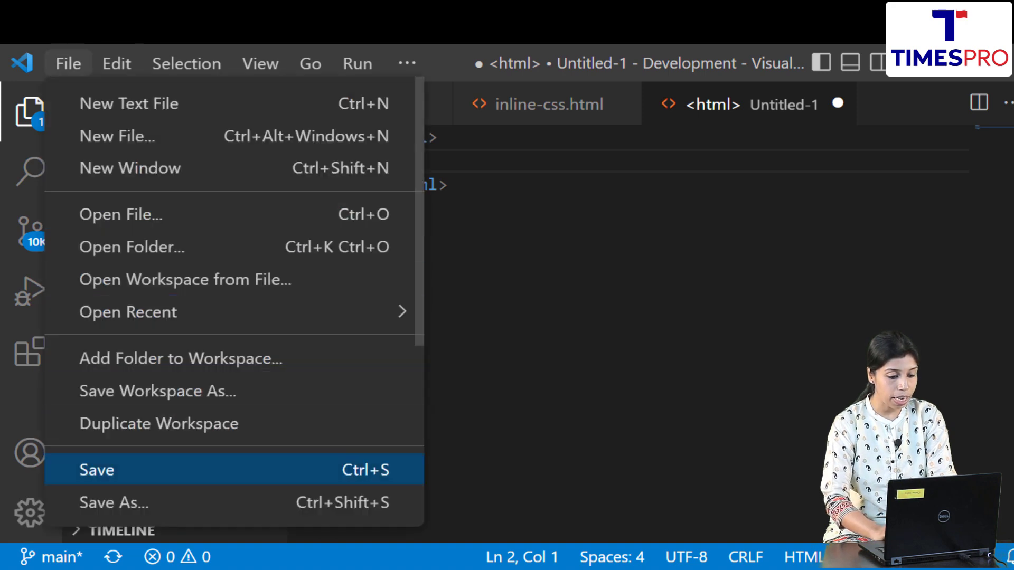
{"action": "mouse_move", "coordinate": [113, 502]}
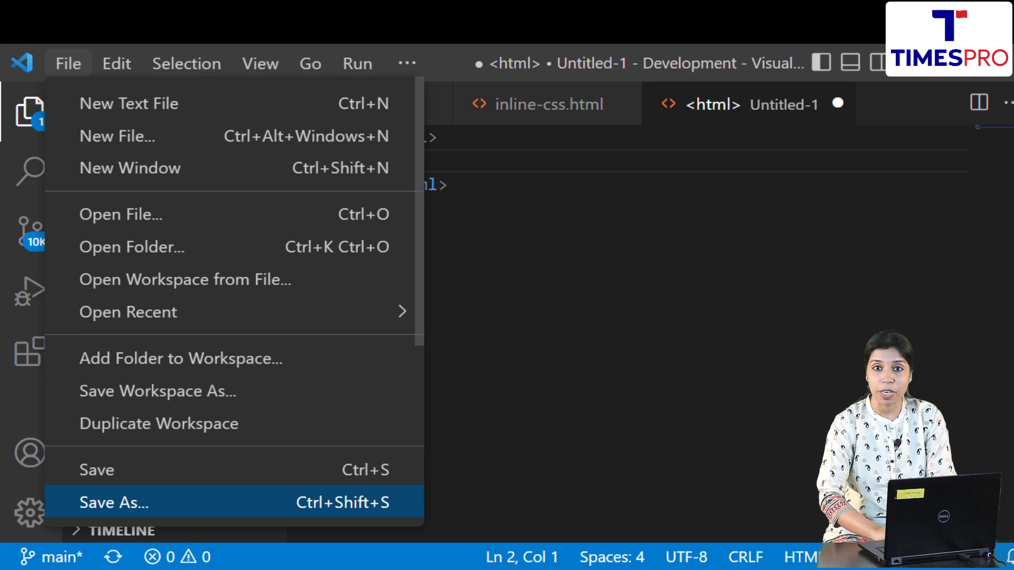
Save the file as internal_css_demo.html in the Development folder and begin a new tag
{"action": "left_click", "coordinate": [115, 502]}
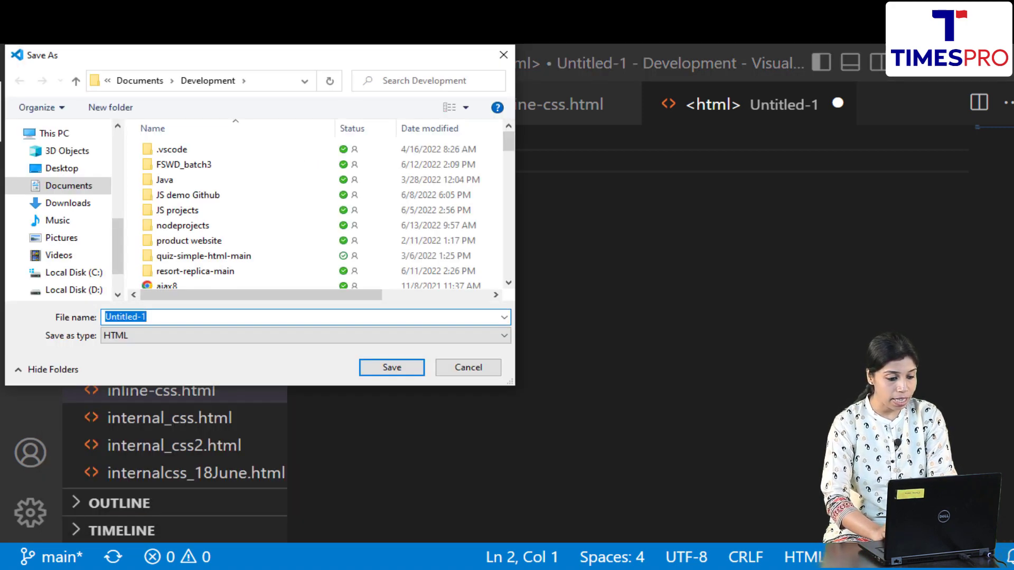
{"action": "type", "text": "internal"}
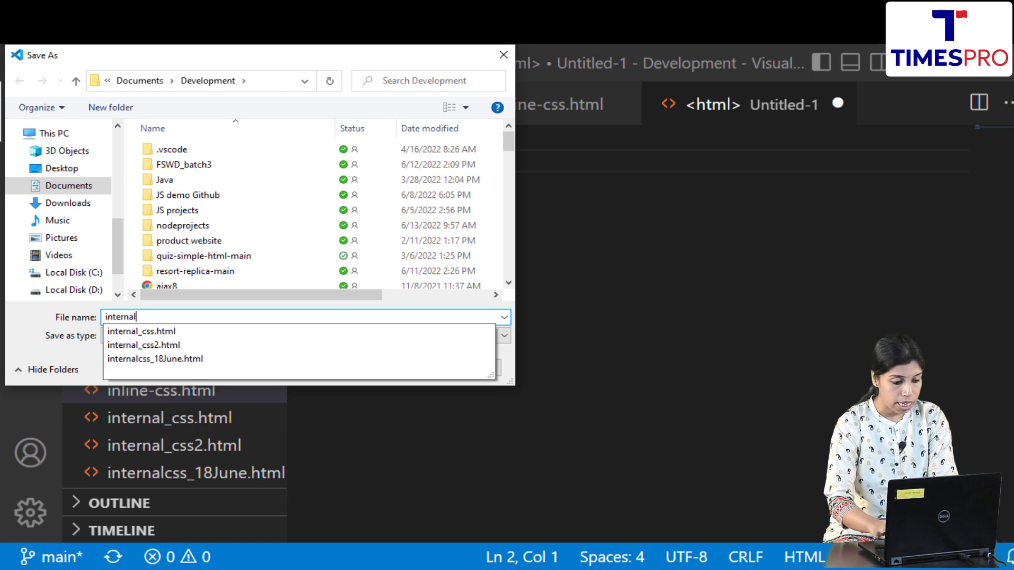
{"action": "type", "text": "_css_"}
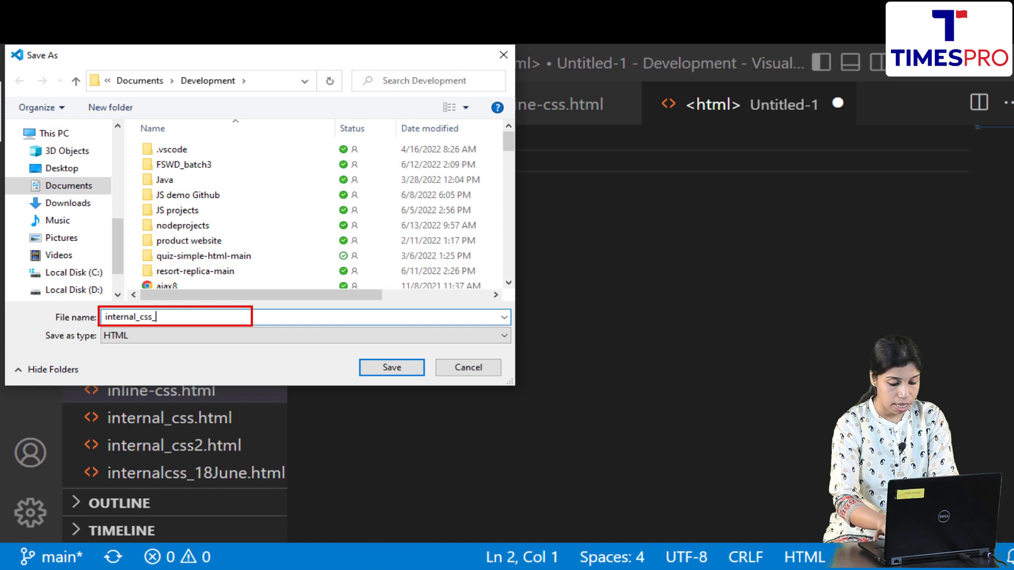
{"action": "left_click", "coordinate": [391, 368]}
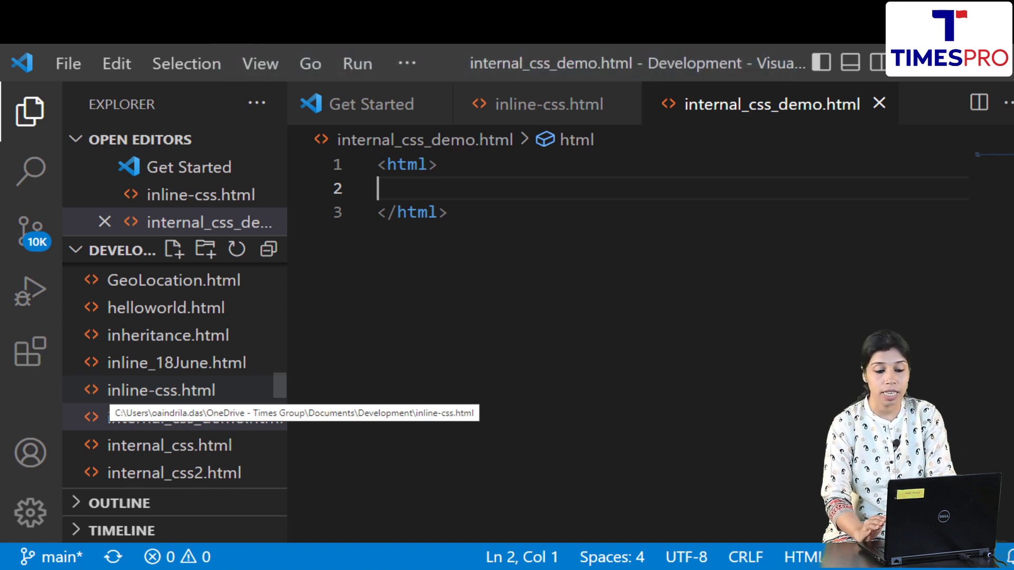
{"action": "type", "text": "<"}
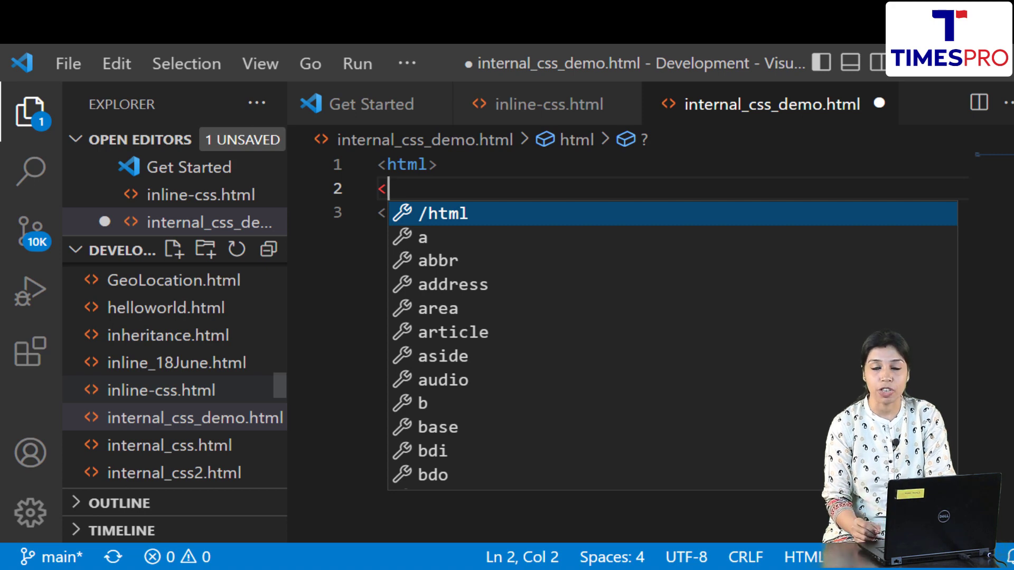
Add a <head> holding an empty <style> block
{"action": "type", "text": "head>"}
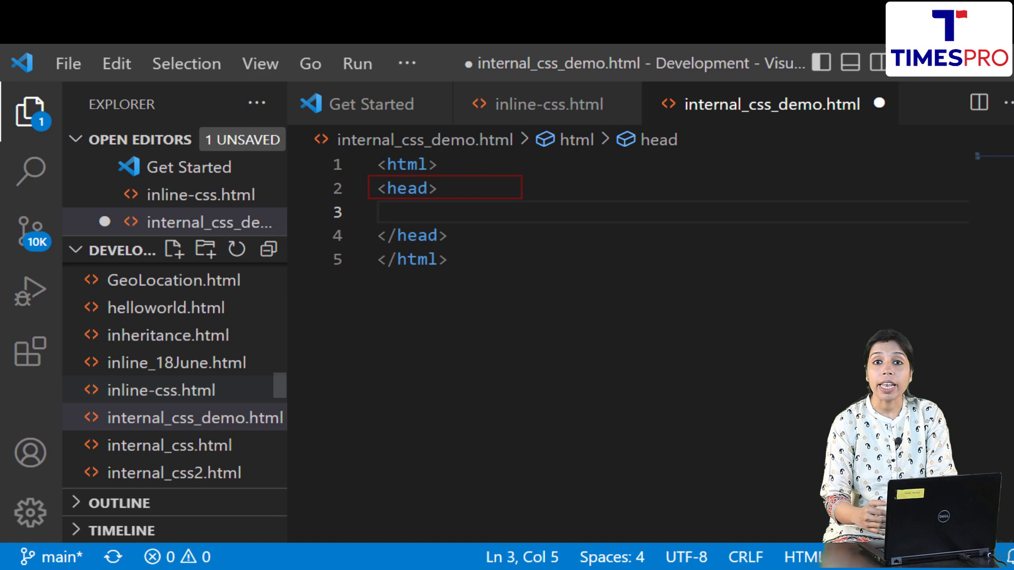
{"action": "type", "text": "<style>"}
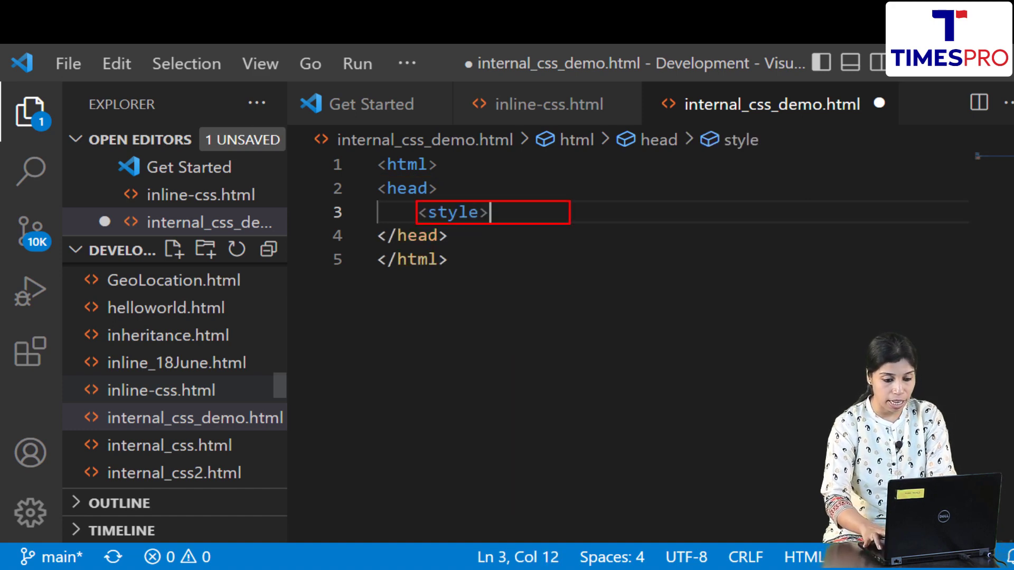
{"action": "key", "text": "Enter"}
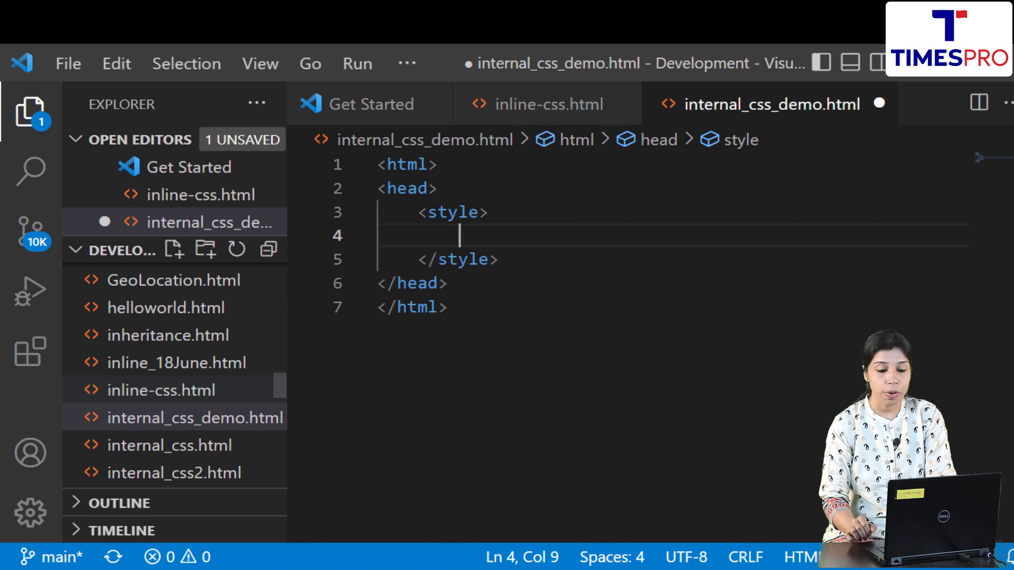
{"action": "key", "text": "Enter"}
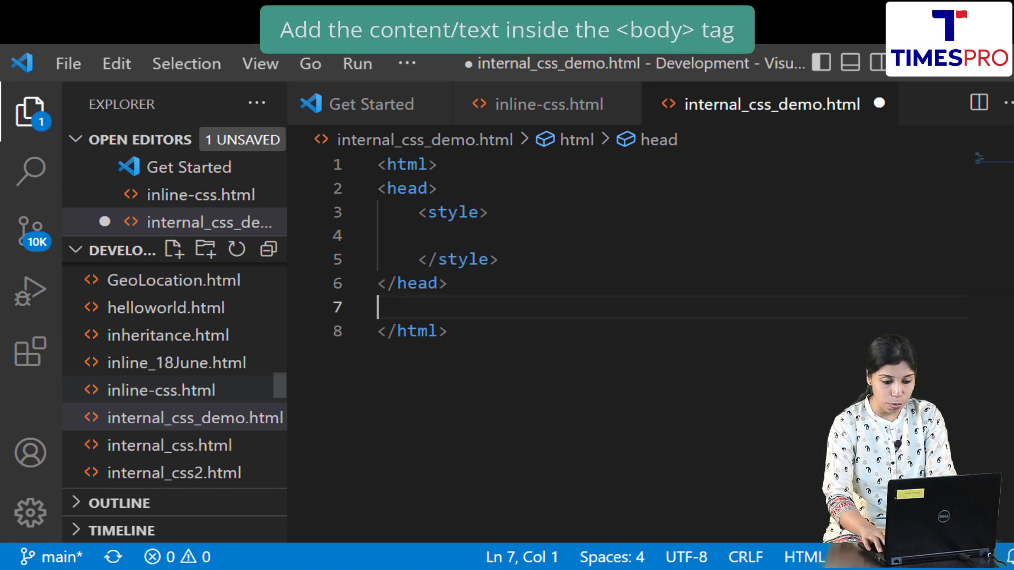
Add a <body> containing the text 'Welcome to CSS!'
{"action": "type", "text": "<bd"}
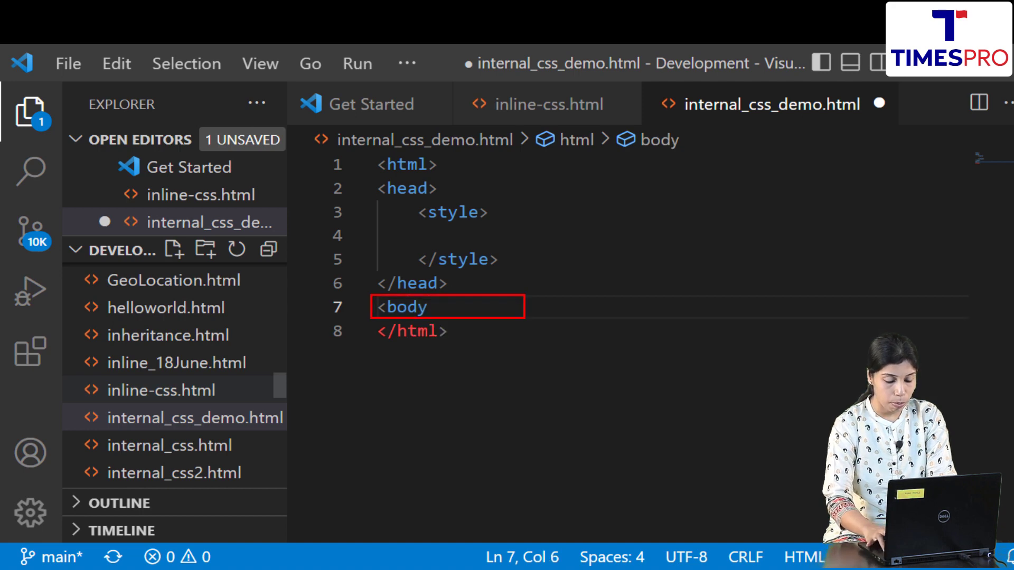
{"action": "type", "text": "Welcome to"}
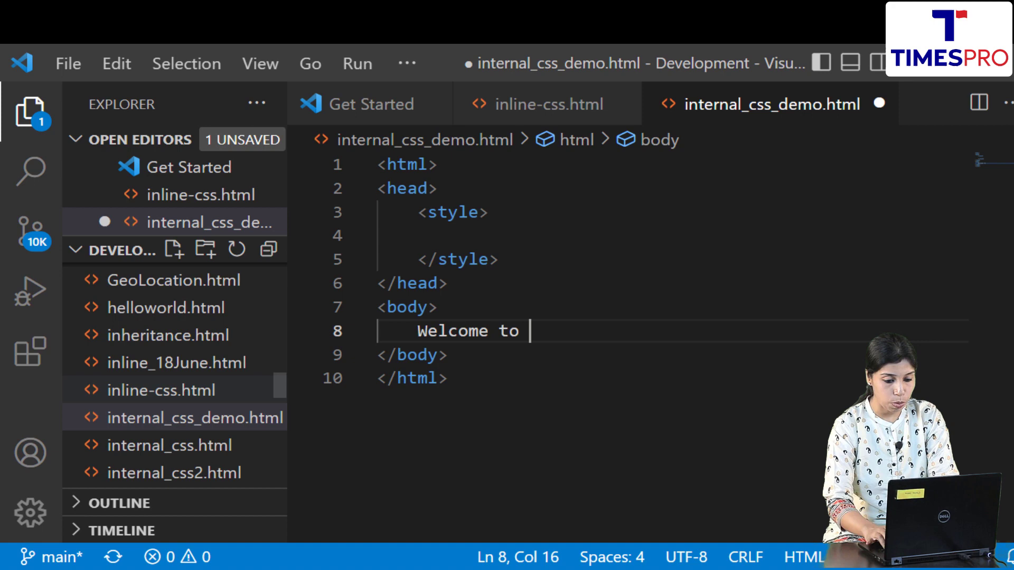
{"action": "type", "text": "CSS!"}
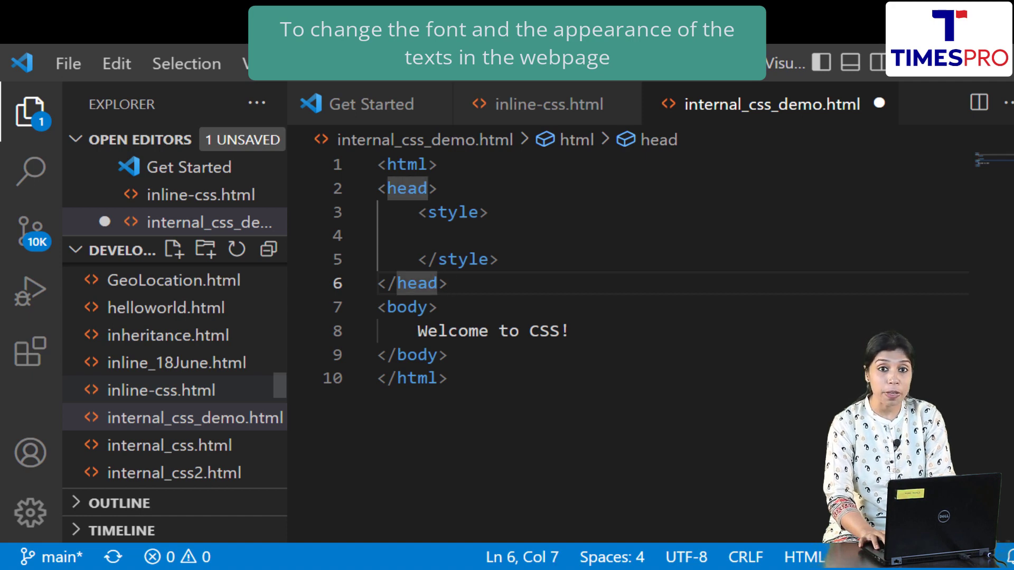
Create an empty font { } rule inside the style block
{"action": "left_click", "coordinate": [388, 234]}
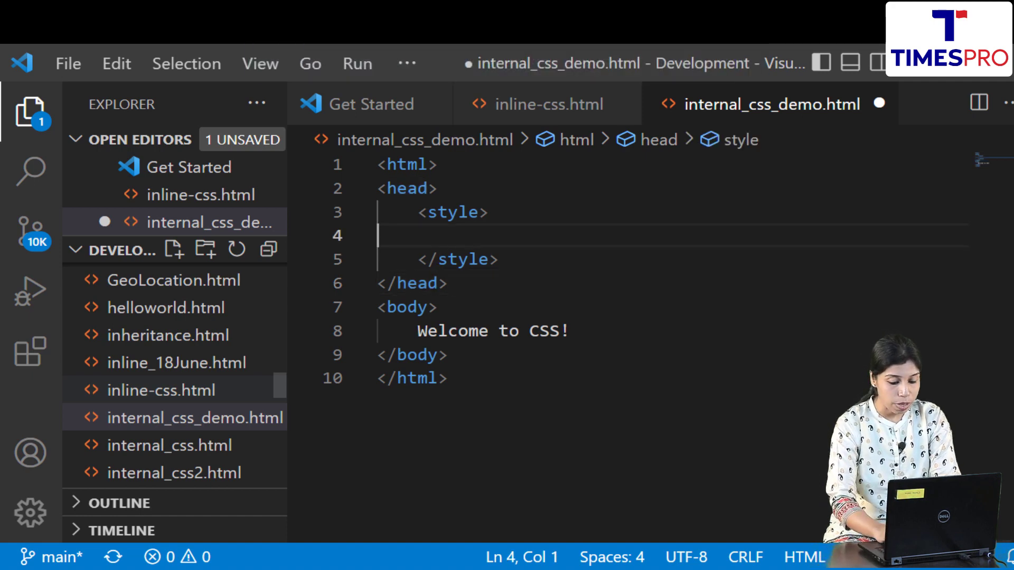
{"action": "type", "text": "font"}
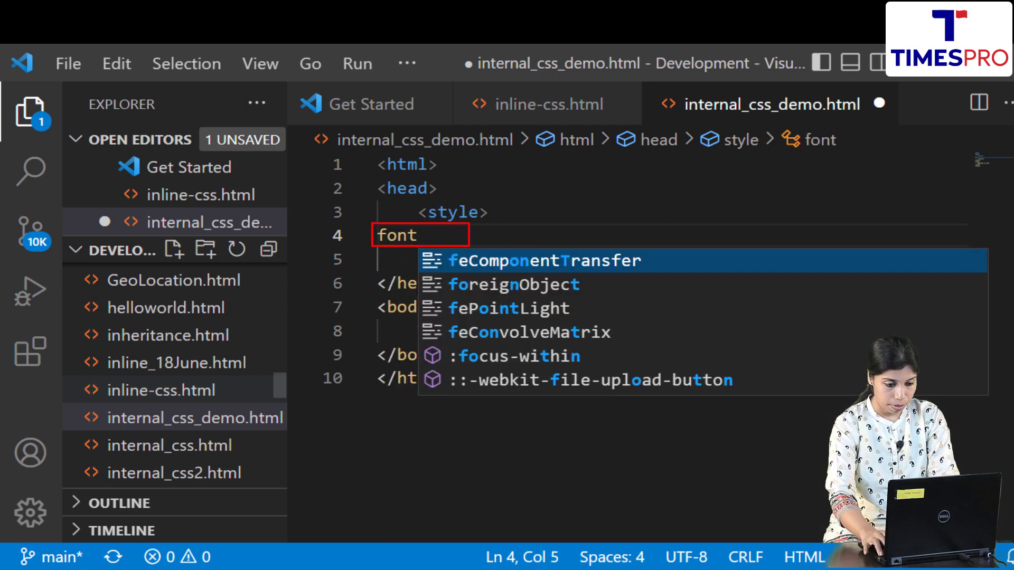
{"action": "type", "text": "{}"}
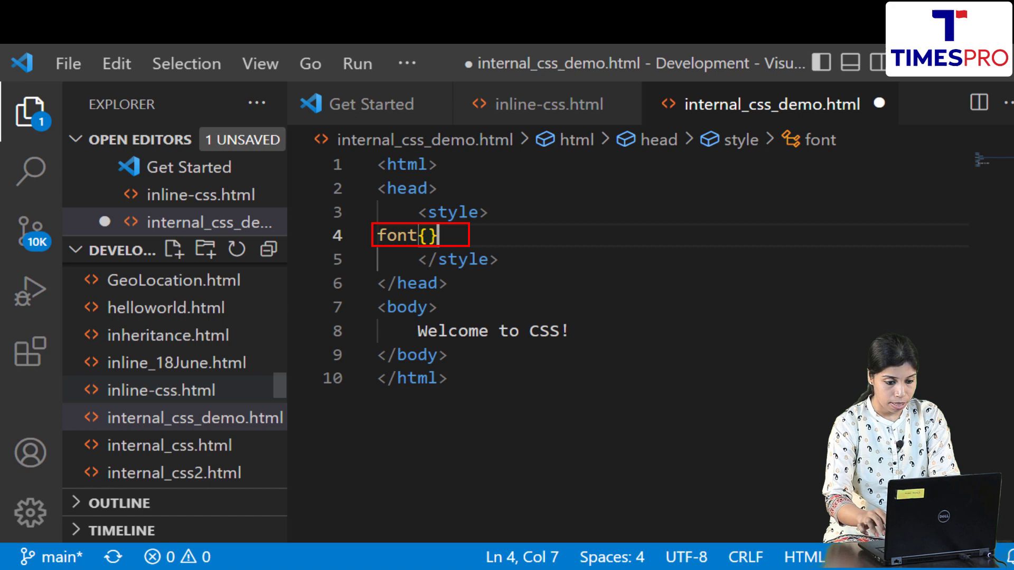
{"action": "key", "text": "Enter"}
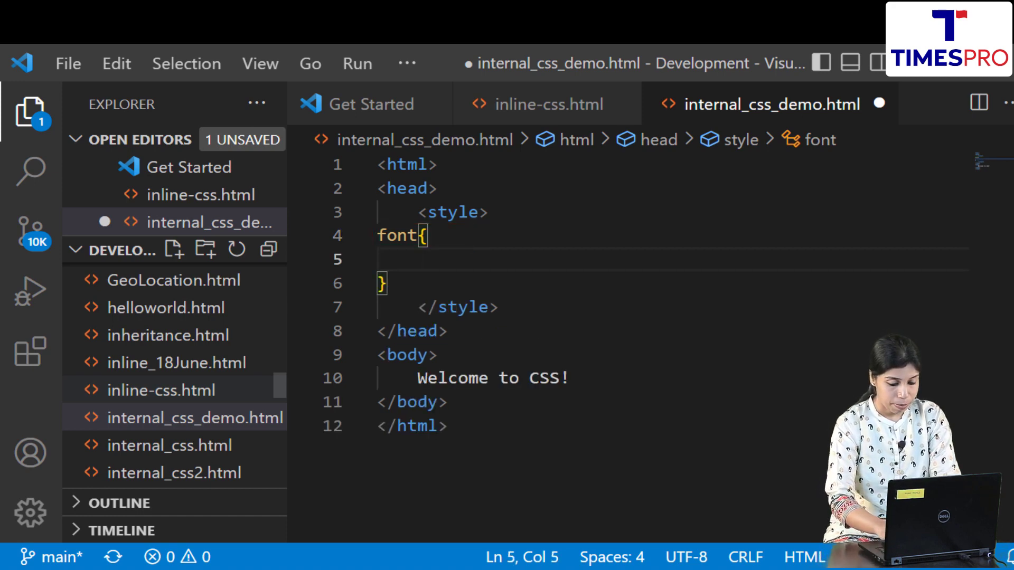
Fill the font rule with size: 40px and color: blue
{"action": "type", "text": "size: ;"}
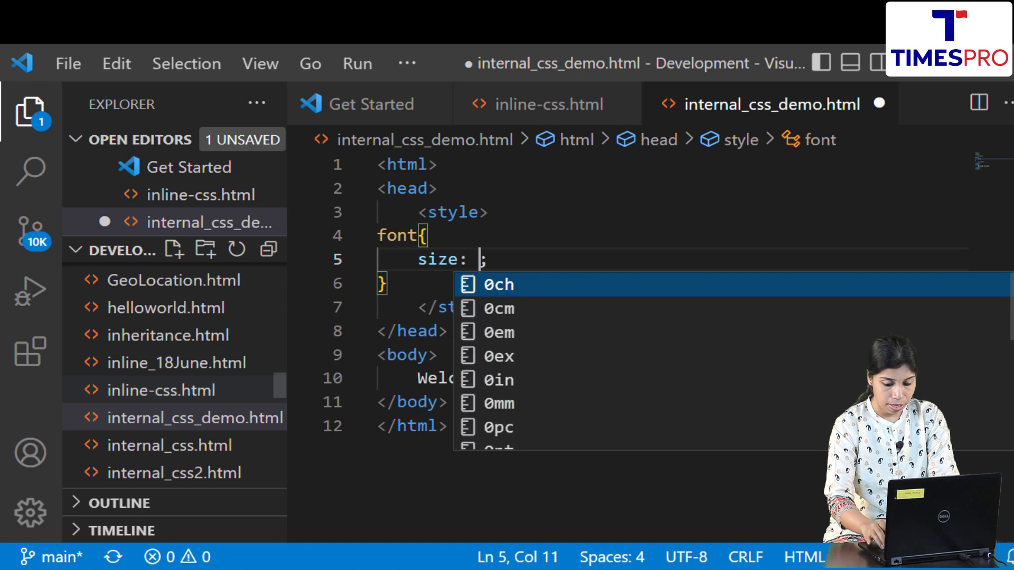
{"action": "type", "text": "40px"}
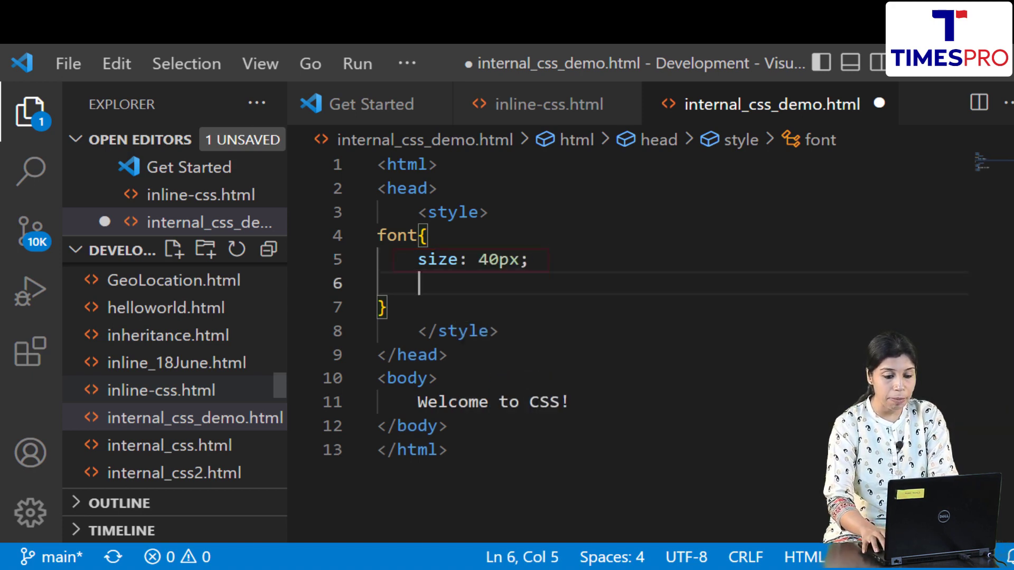
{"action": "type", "text": "color: ;"}
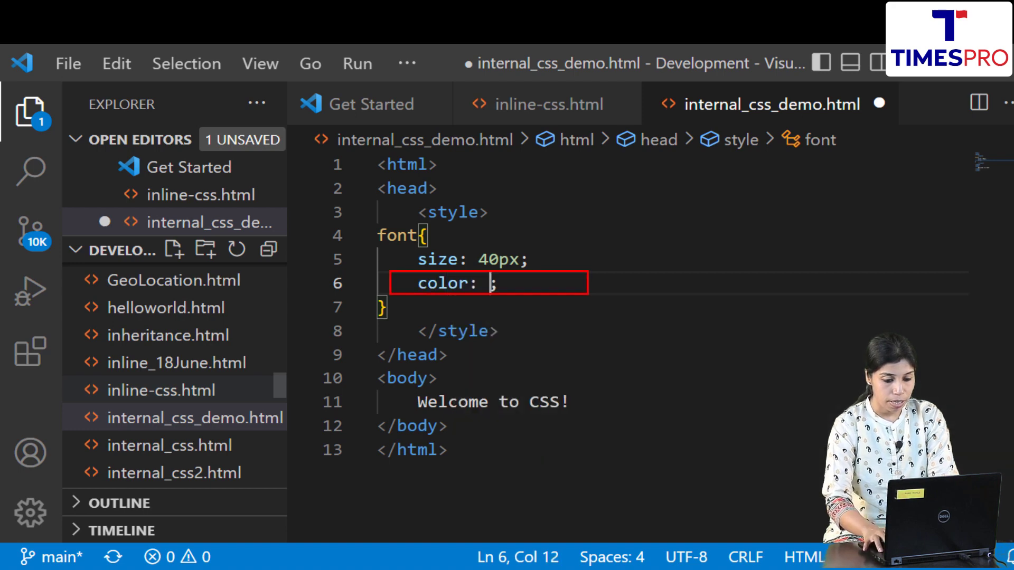
{"action": "type", "text": "blue"}
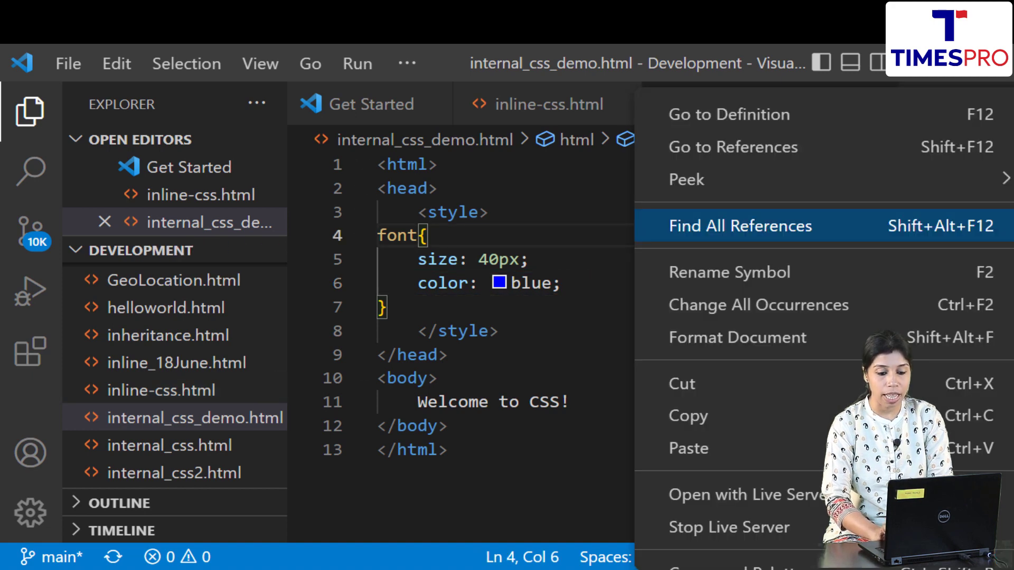
{"action": "mouse_move", "coordinate": [744, 494]}
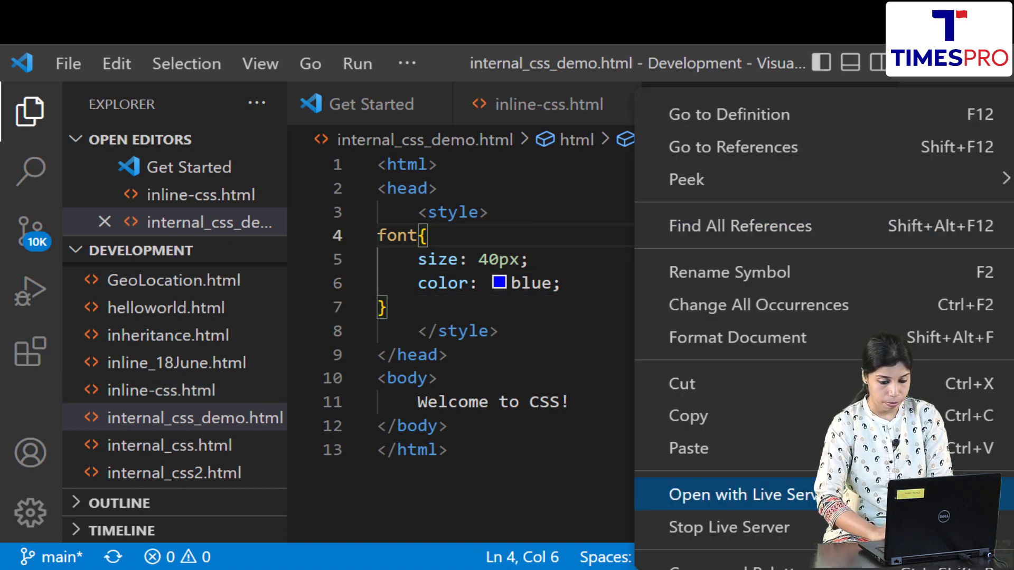
{"action": "left_click", "coordinate": [737, 495]}
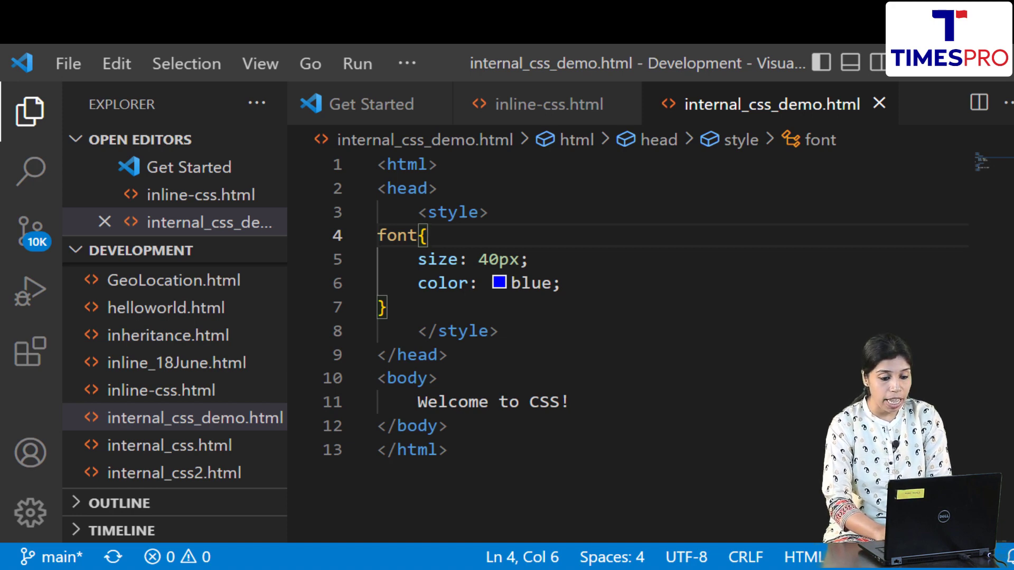
Change the rule's selector to body with font-size 40px blue, save, and check the result in Edge
{"action": "double_click", "coordinate": [396, 236]}
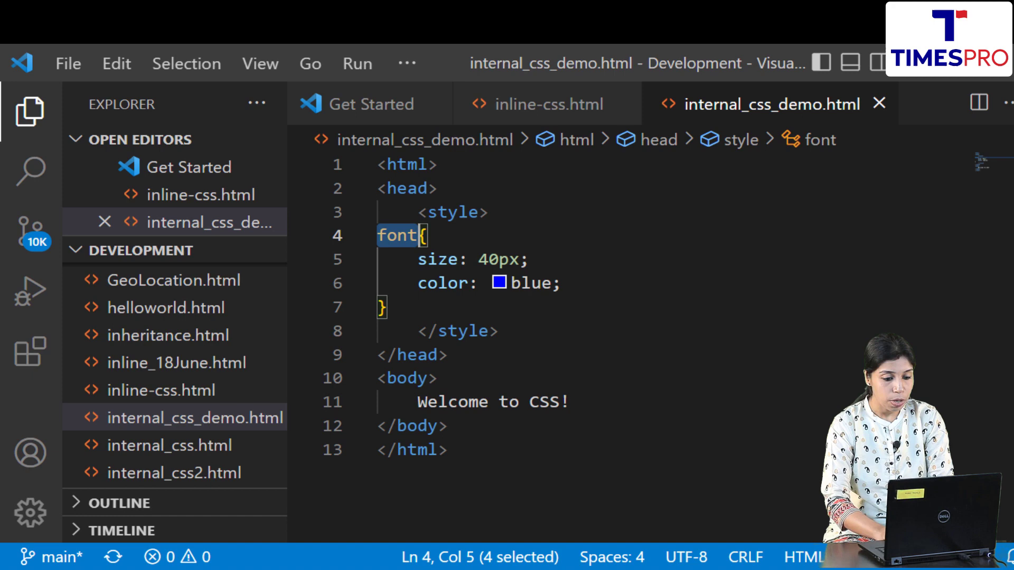
{"action": "type", "text": "body{"}
{"action": "left_click", "coordinate": [672, 259]}
{"action": "type", "text": "font-"}
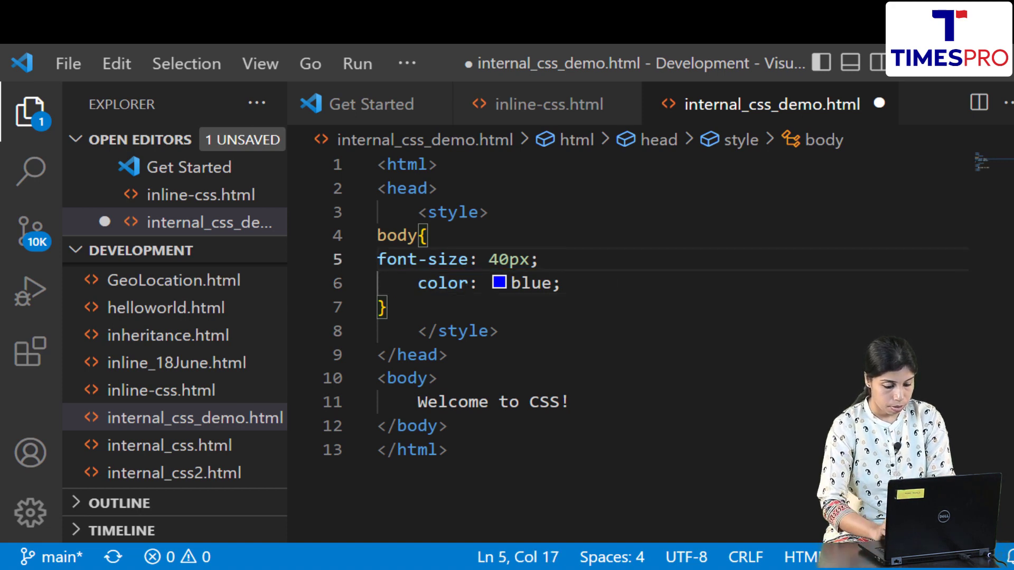
{"action": "key", "text": "ctrl+s"}
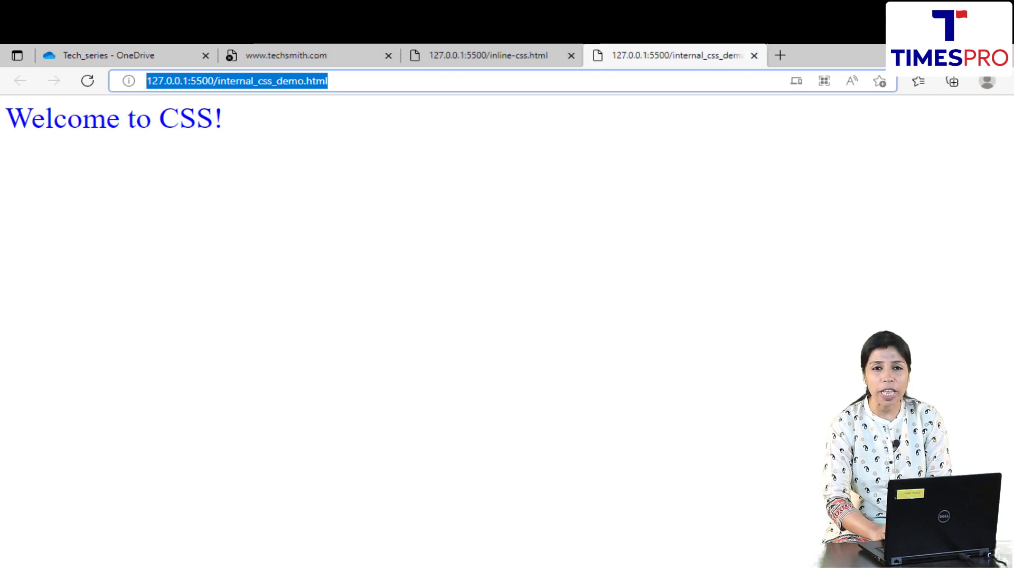
{"action": "key", "text": "alt+tab"}
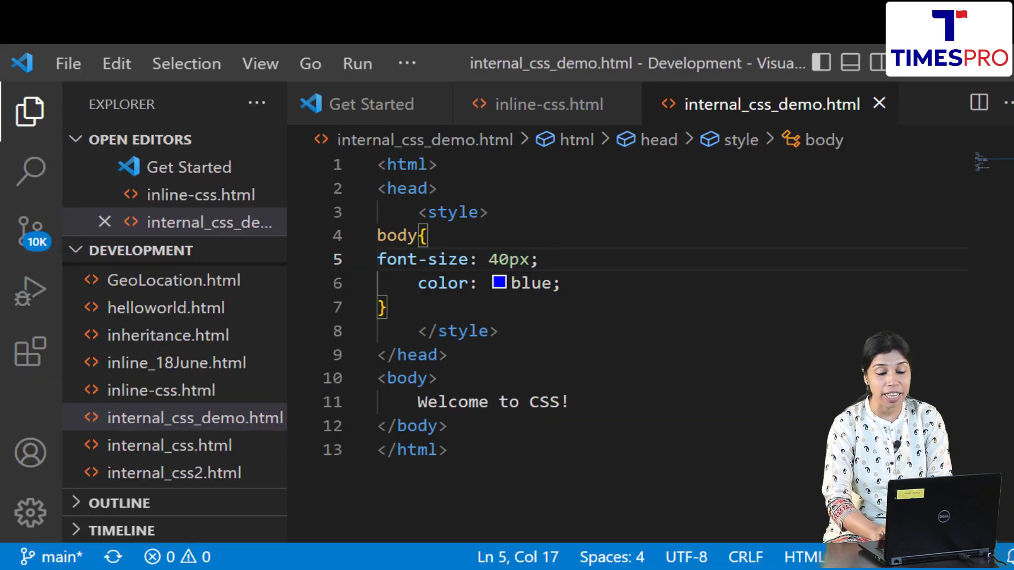
{"action": "left_click", "coordinate": [498, 331]}
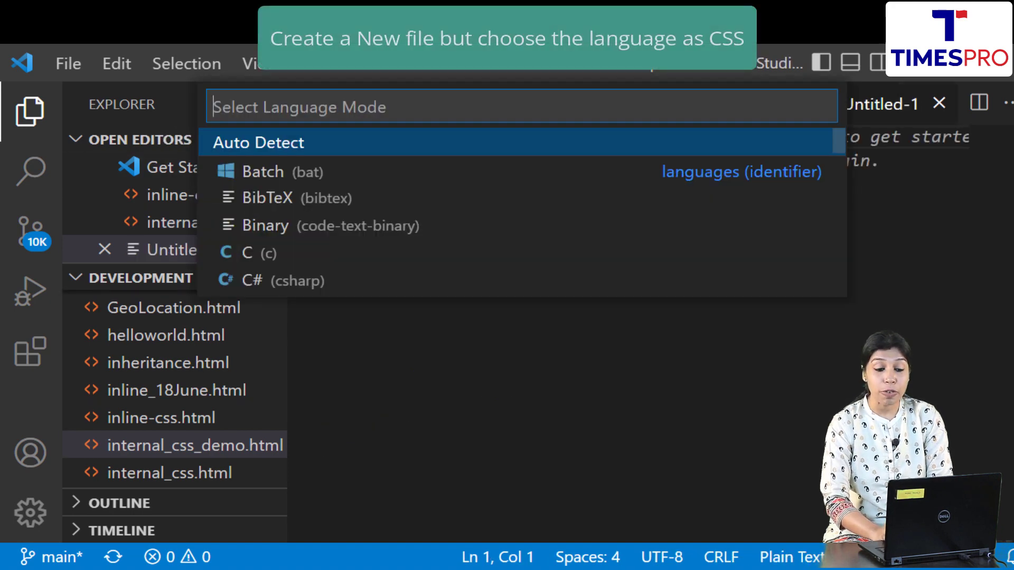
Create a new CSS-mode file and save it as external_css_demo.css in the Development folder
{"action": "type", "text": "css"}
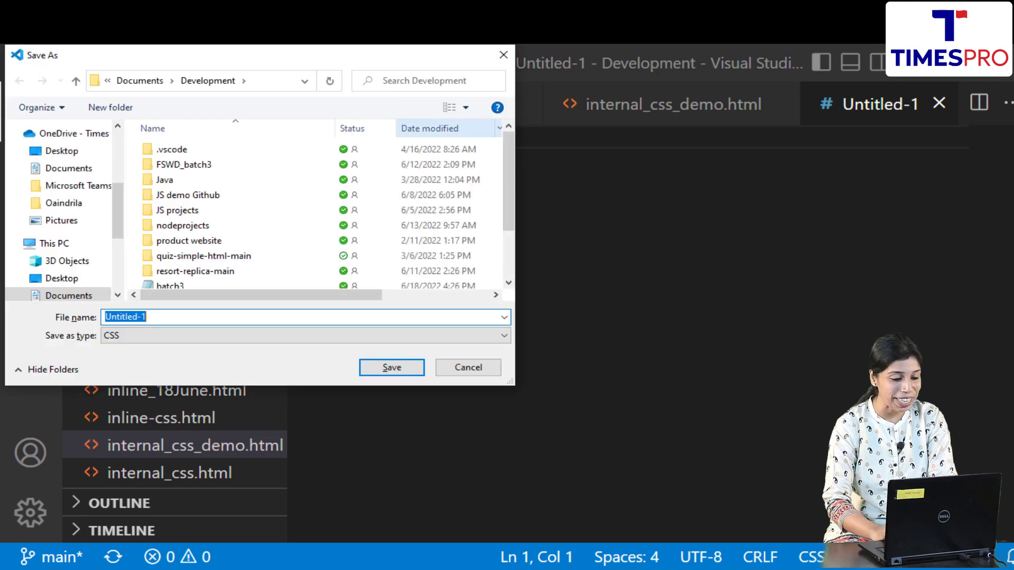
{"action": "type", "text": "exterba"}
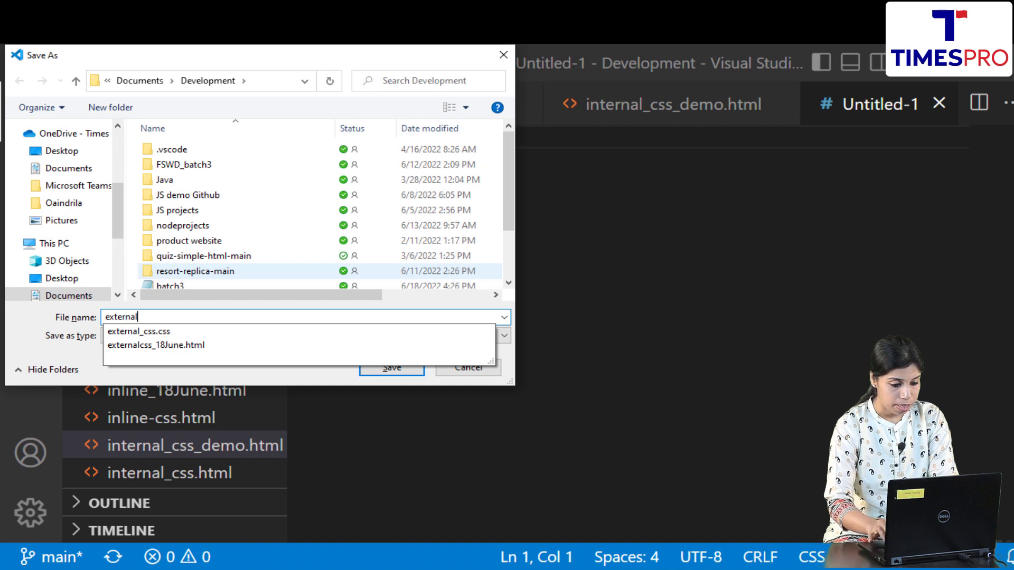
{"action": "type", "text": "_css"}
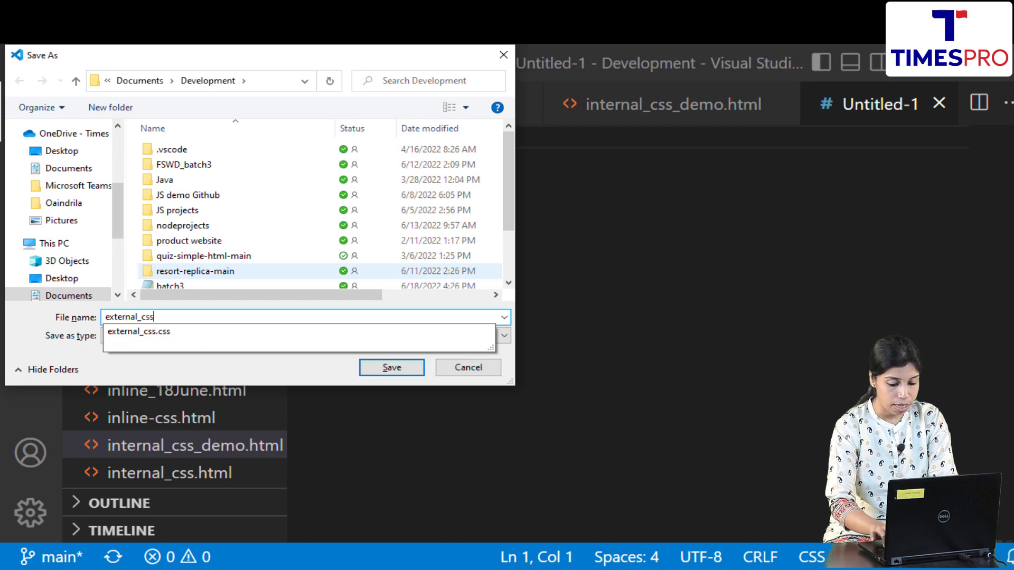
{"action": "type", "text": "_demo"}
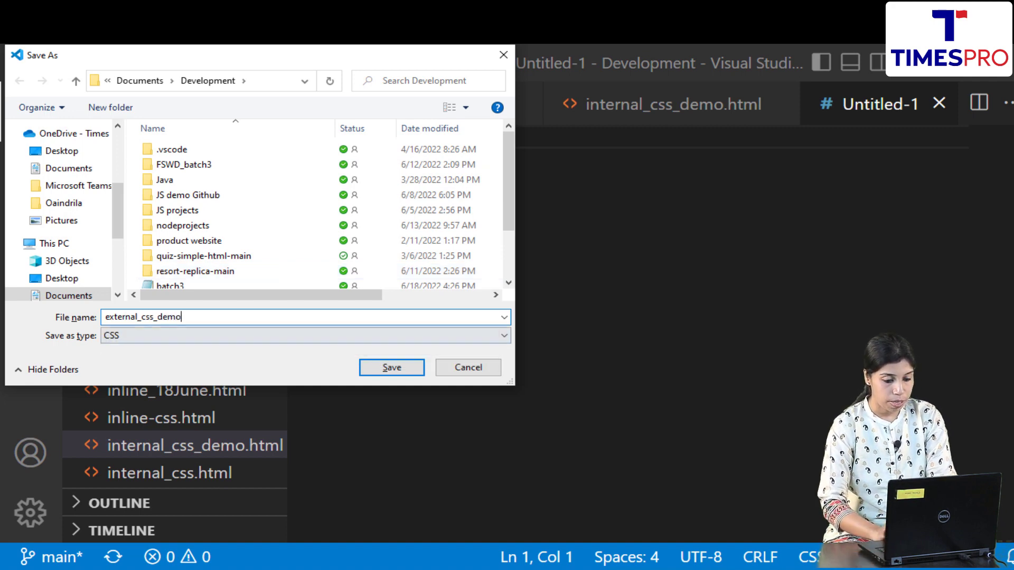
{"action": "left_click", "coordinate": [390, 368]}
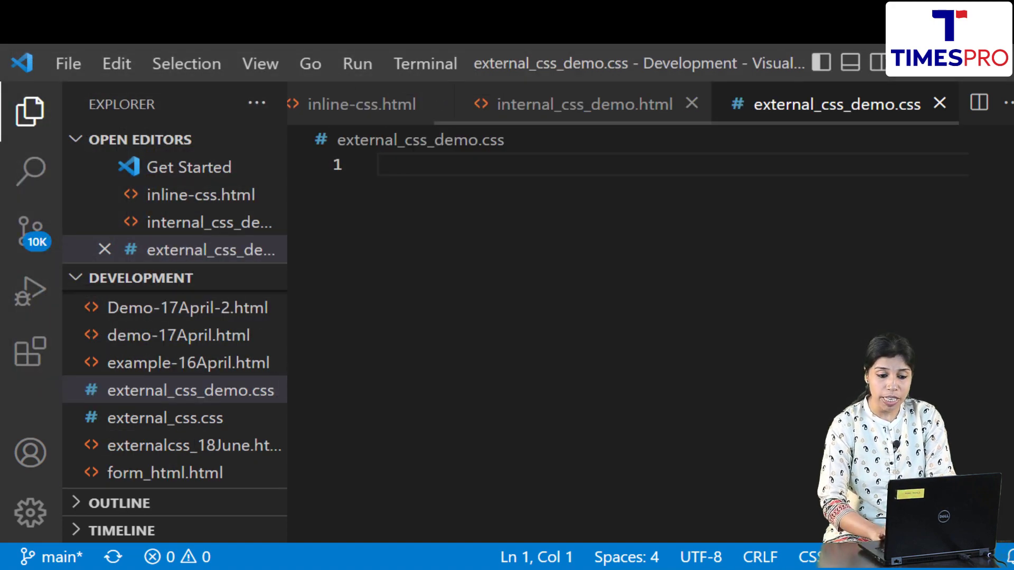
Cut the body rule from internal_css_demo.html and paste it into external_css_demo.css
{"action": "left_click", "coordinate": [582, 104]}
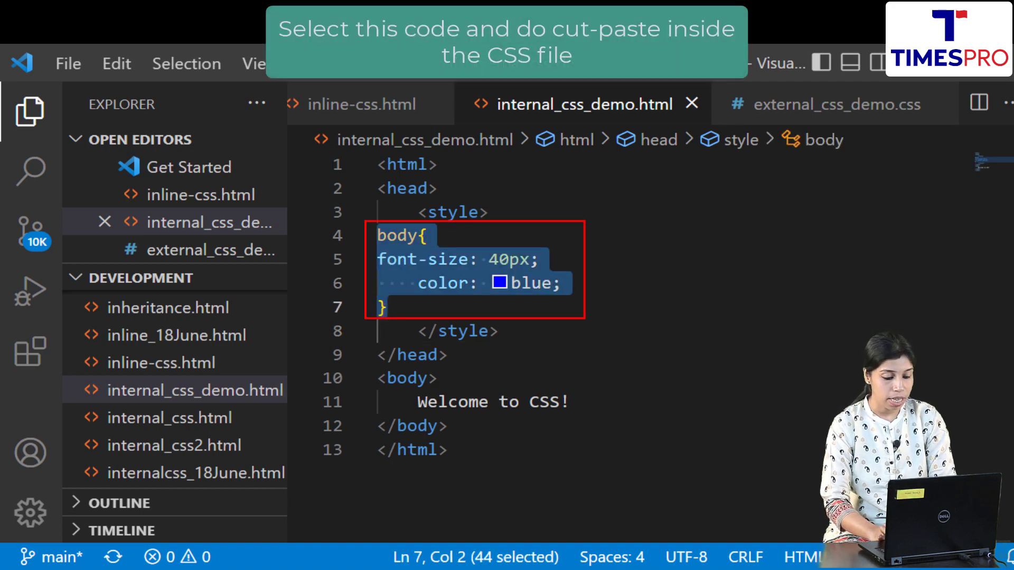
{"action": "key", "text": "ctrl+x"}
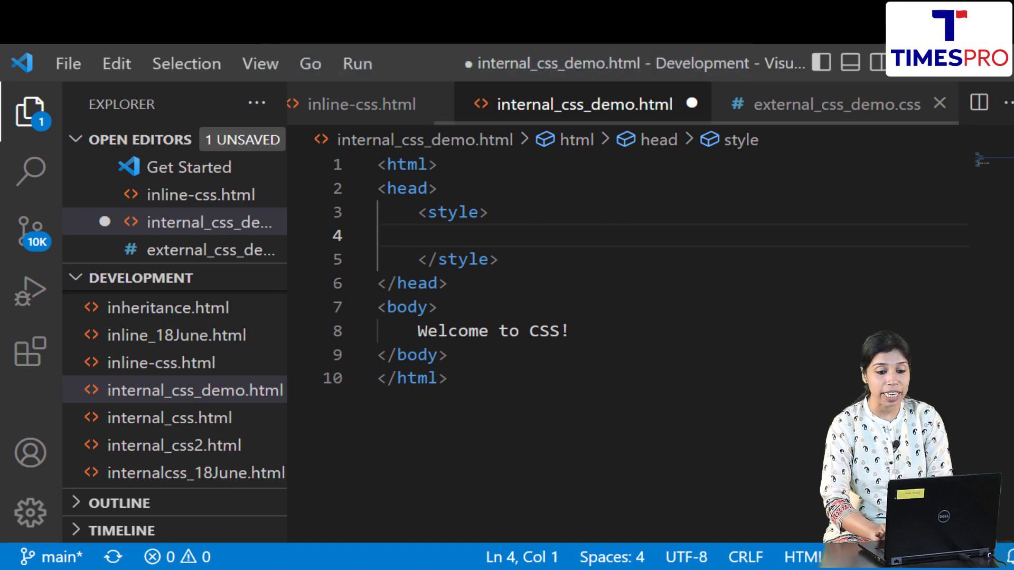
{"action": "left_click", "coordinate": [837, 104]}
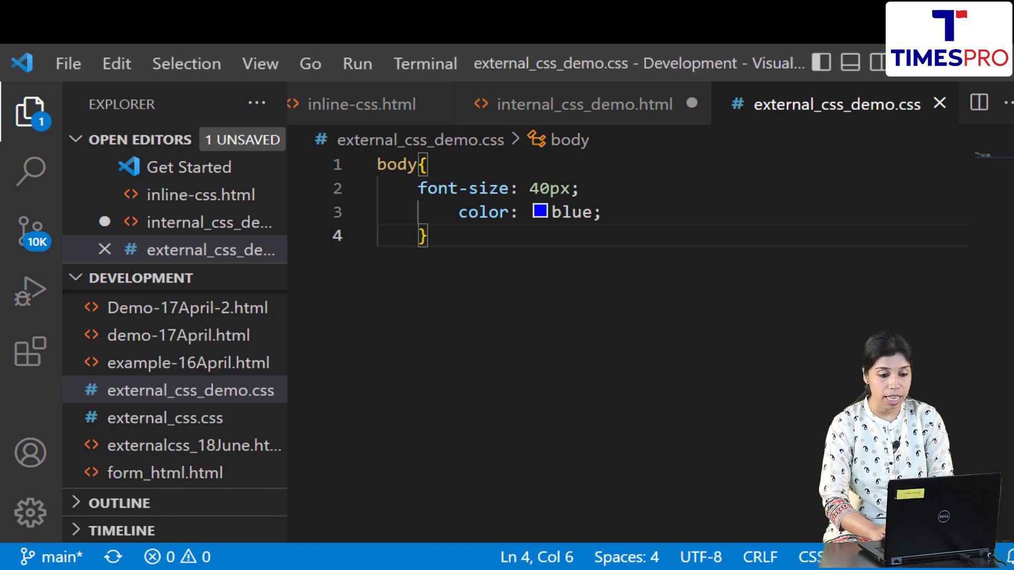
{"action": "left_click", "coordinate": [583, 105]}
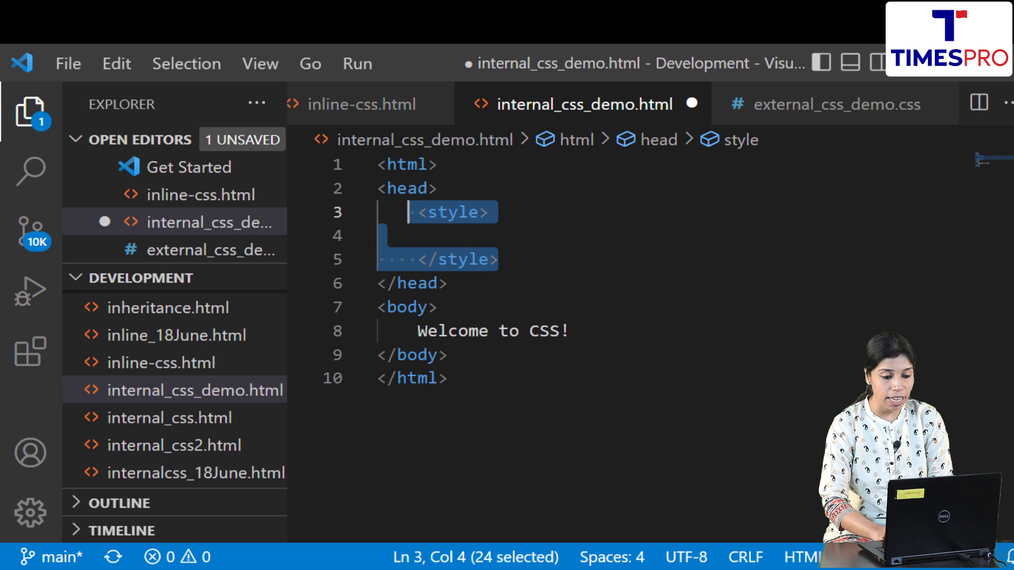
Remove the empty style block and start a <link rel="stylesheet"> tag in the head
{"action": "key", "text": "Delete"}
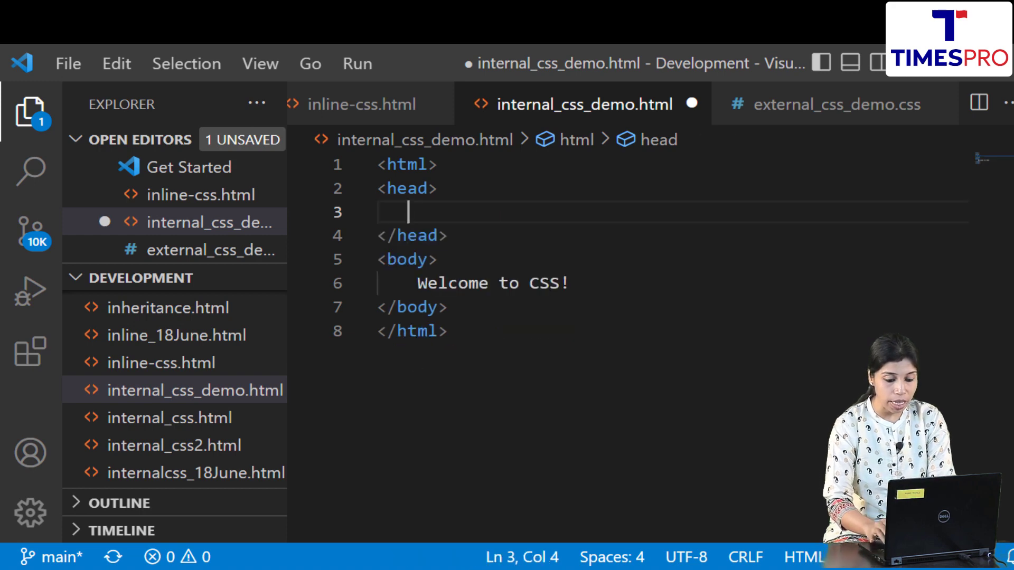
{"action": "type", "text": "<"}
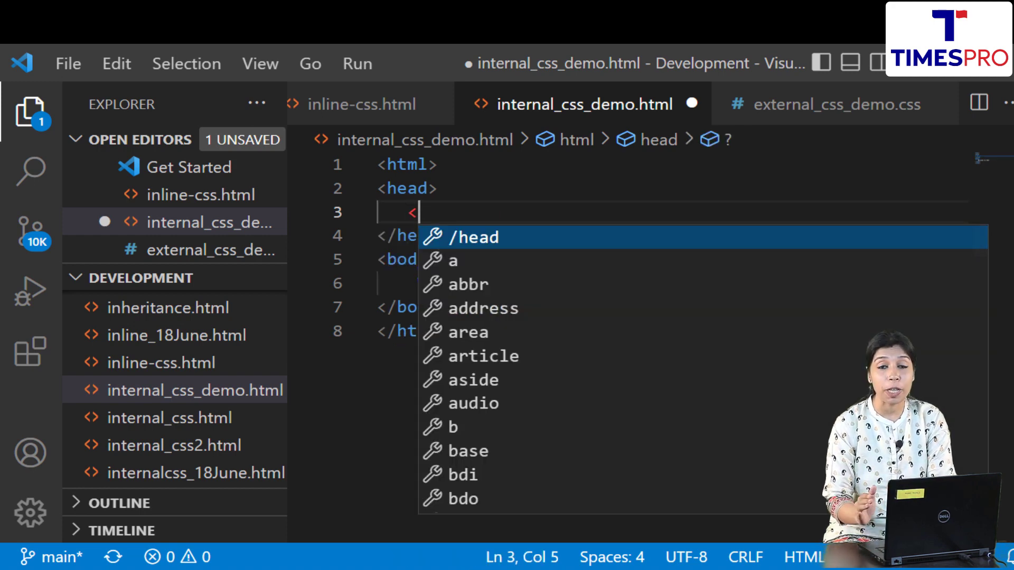
{"action": "type", "text": "link>"}
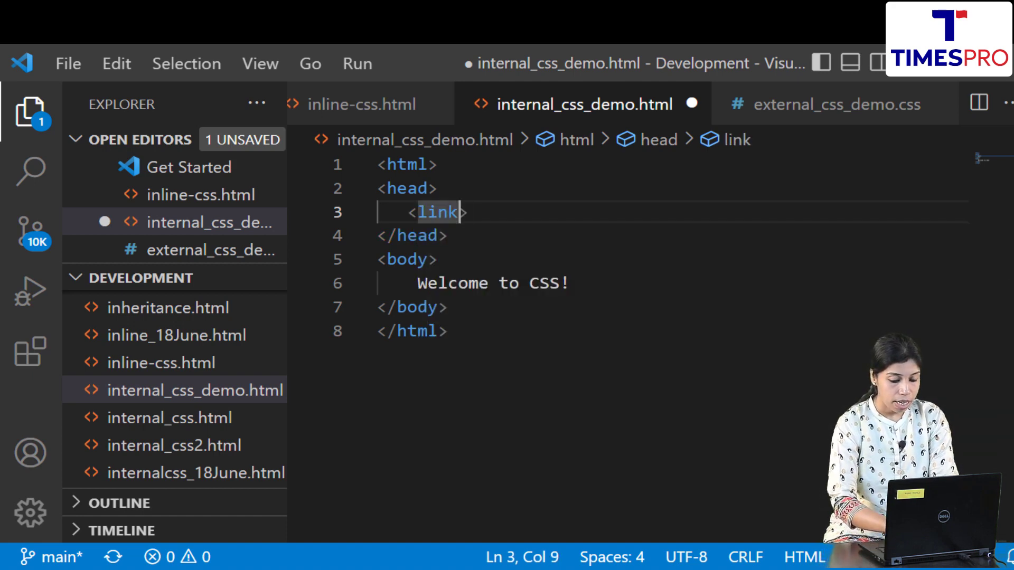
{"action": "type", "text": "rel=\"\""}
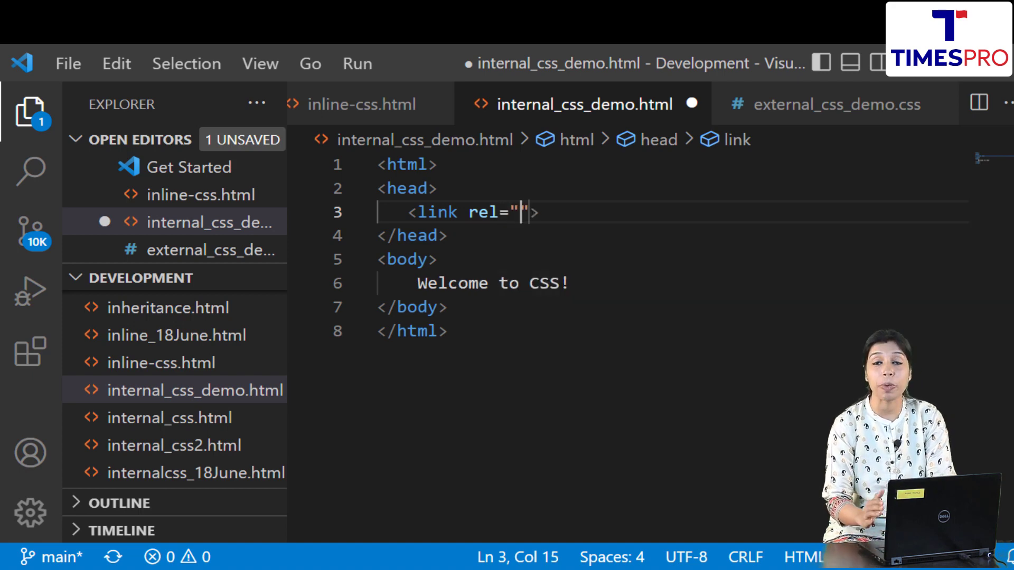
{"action": "type", "text": "sty"}
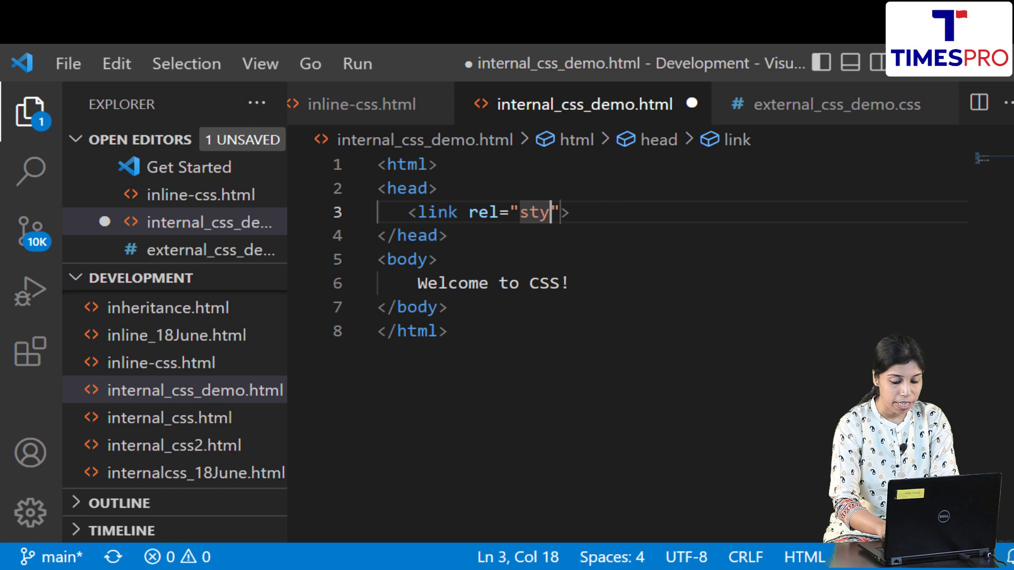
{"action": "type", "text": "lesheet"}
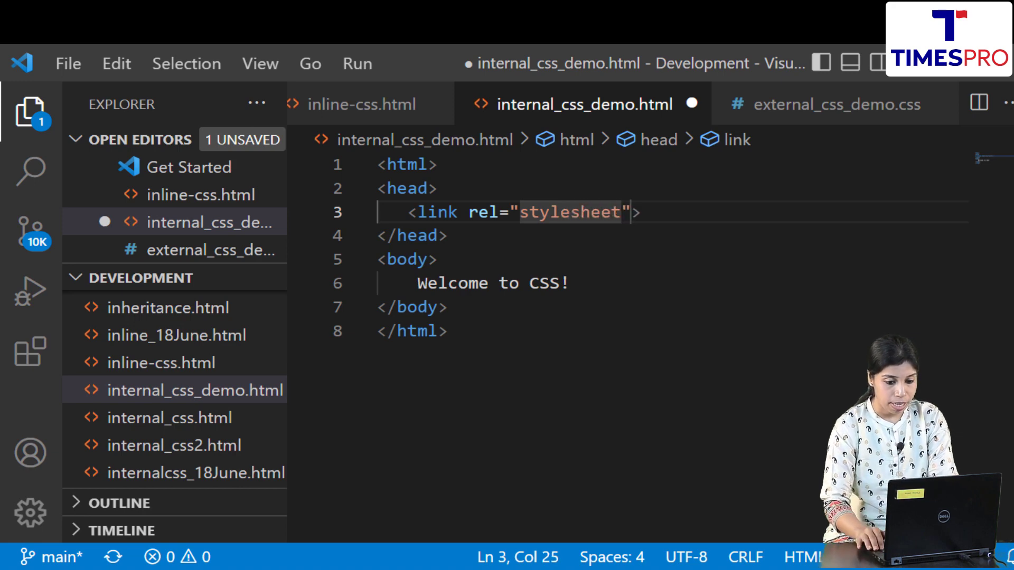
Set the link's href to external_css_demo.css and save internal_css_demo.html
{"action": "type", "text": "href=\""}
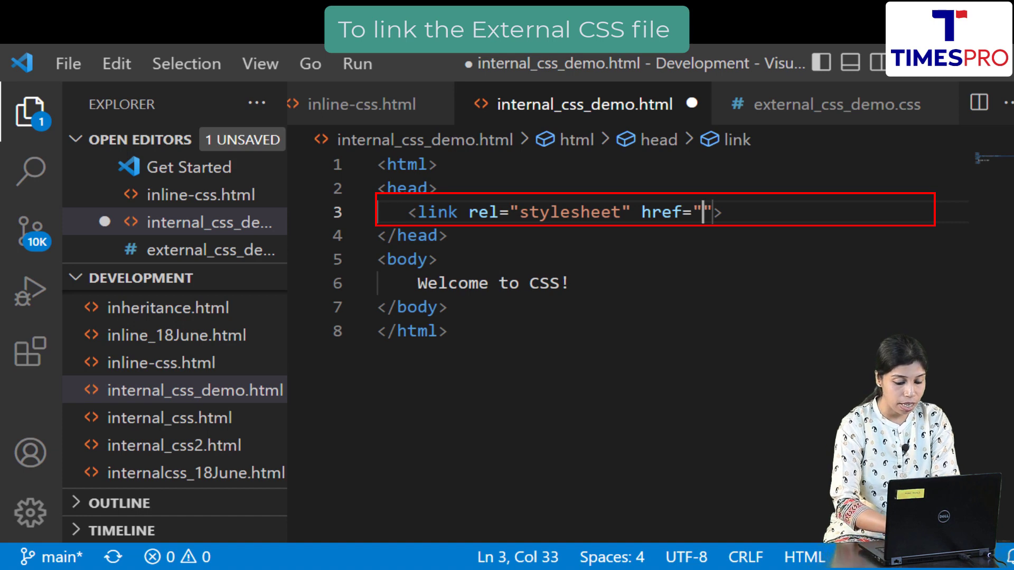
{"action": "type", "text": "external"}
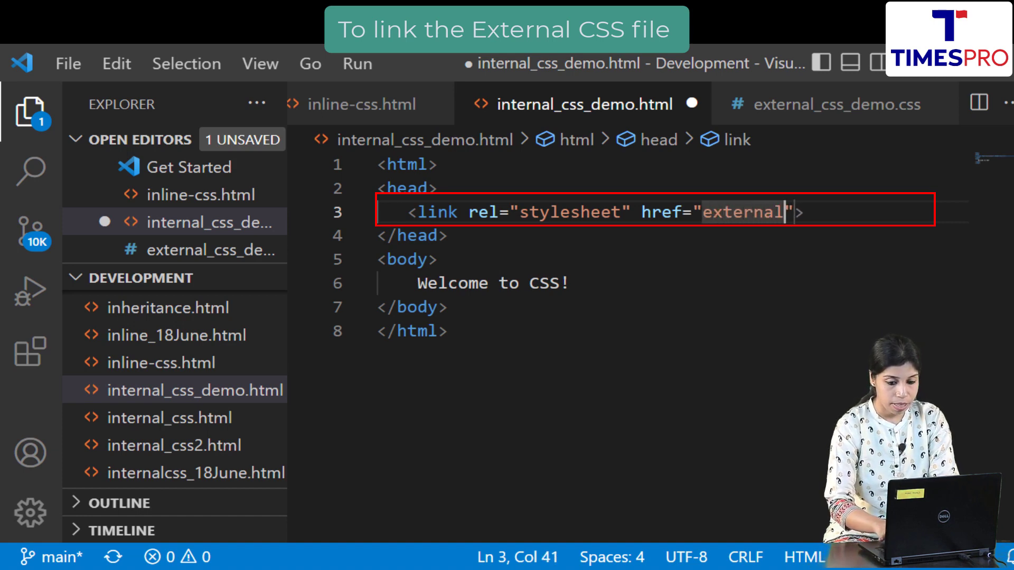
{"action": "type", "text": "_css"}
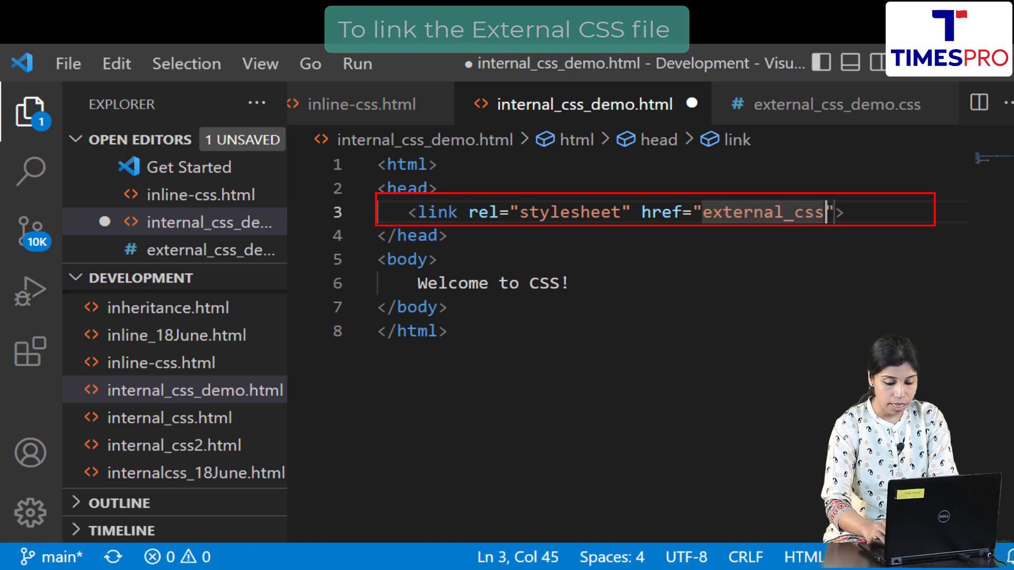
{"action": "type", "text": "_demo"}
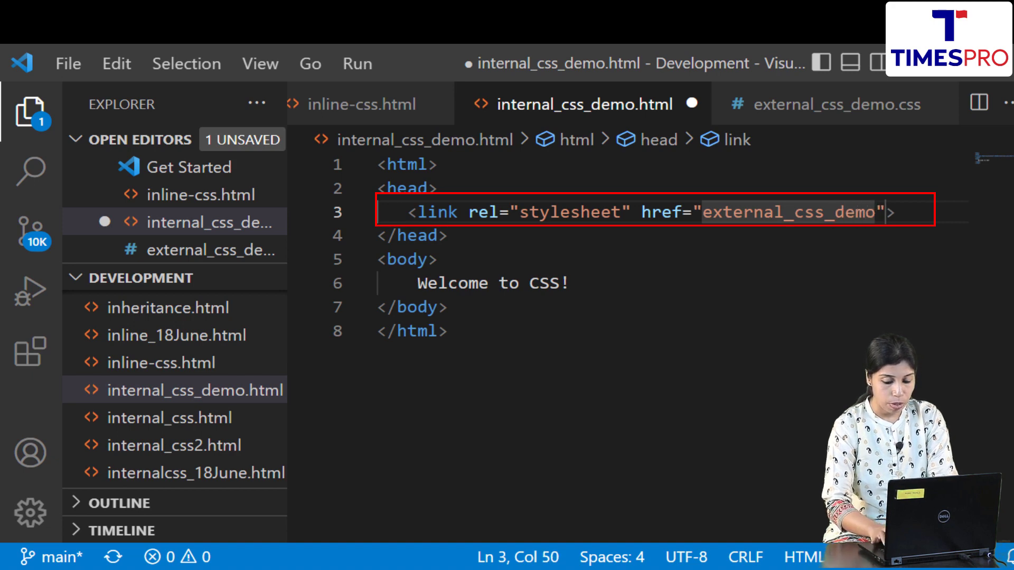
{"action": "type", "text": ".css"}
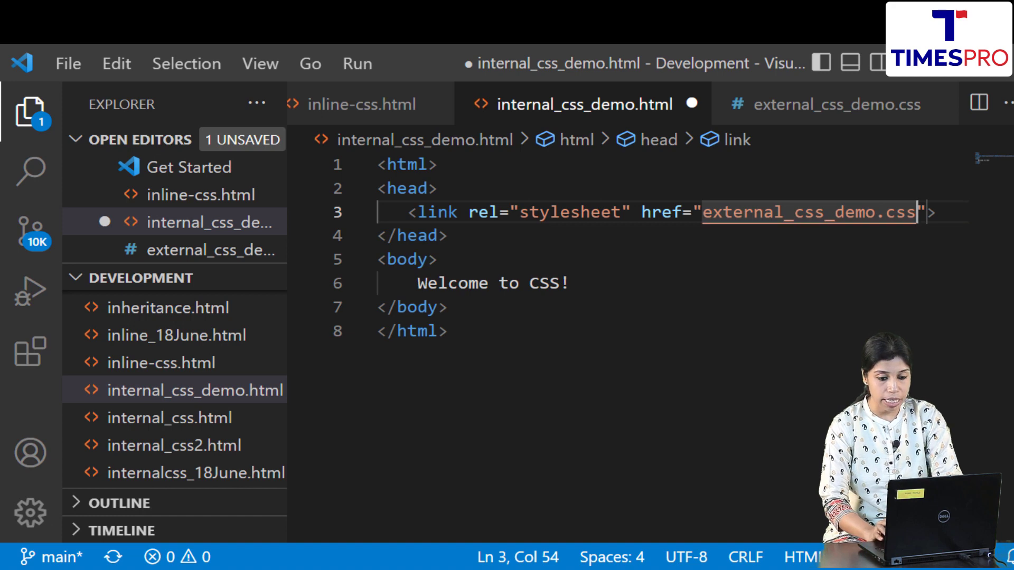
{"action": "key", "text": "ctrl+s"}
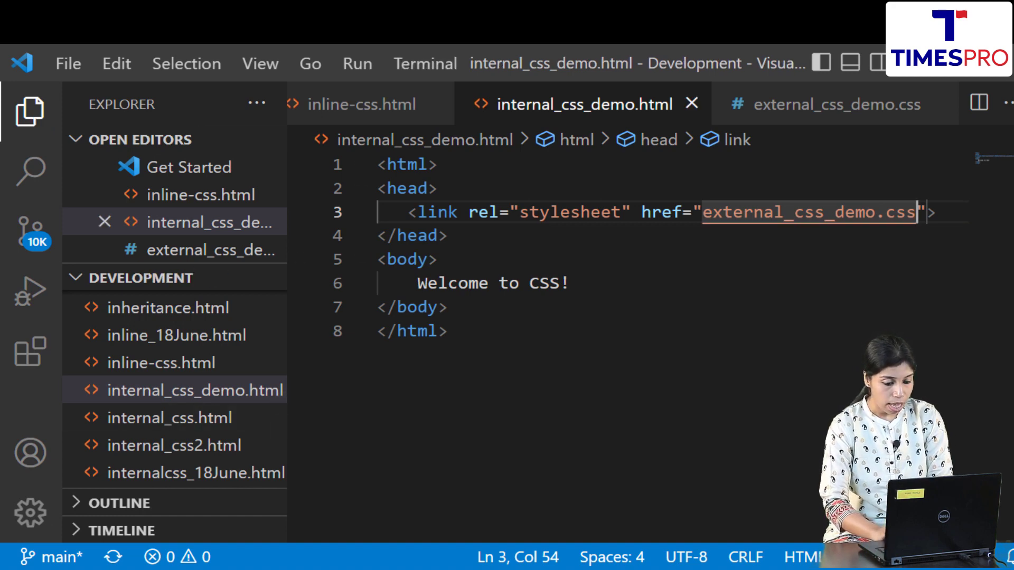